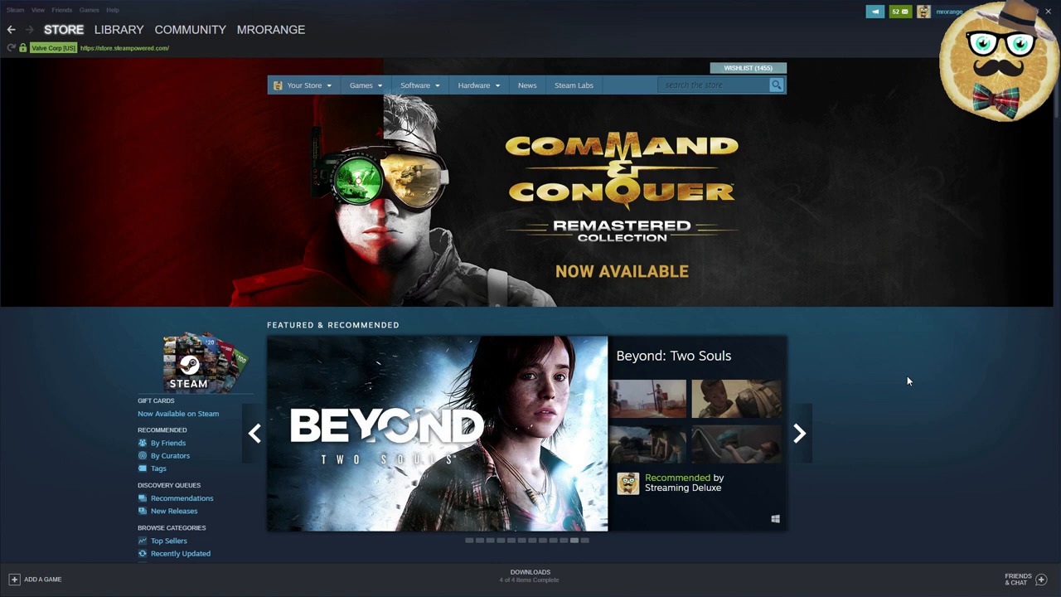
Step: Page the Special Offers carousel forward twice to later deals like Resident Evil 3 at -34%
scroll(down, 3)
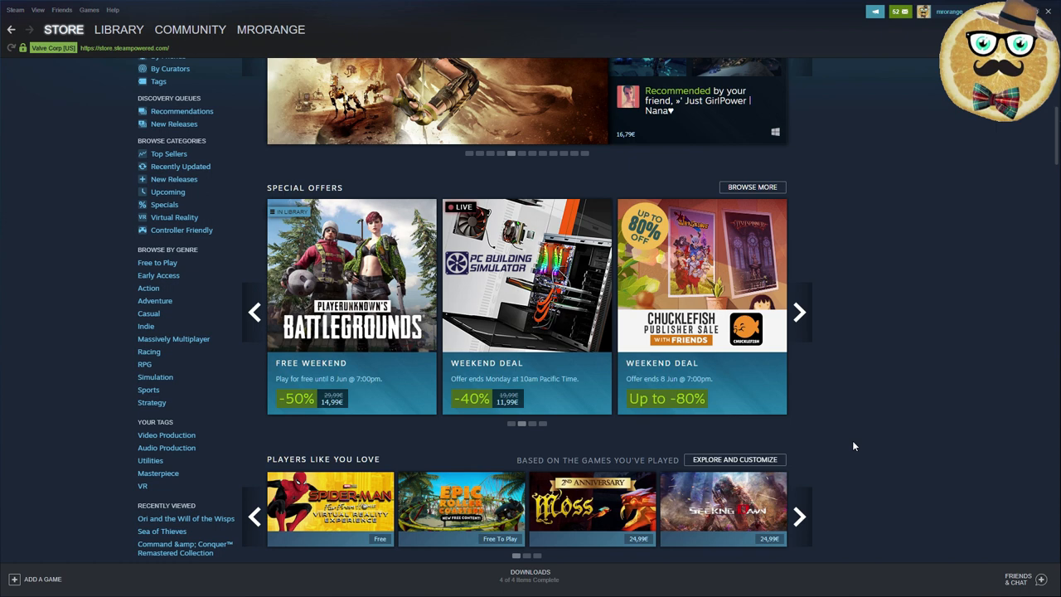
click(799, 312)
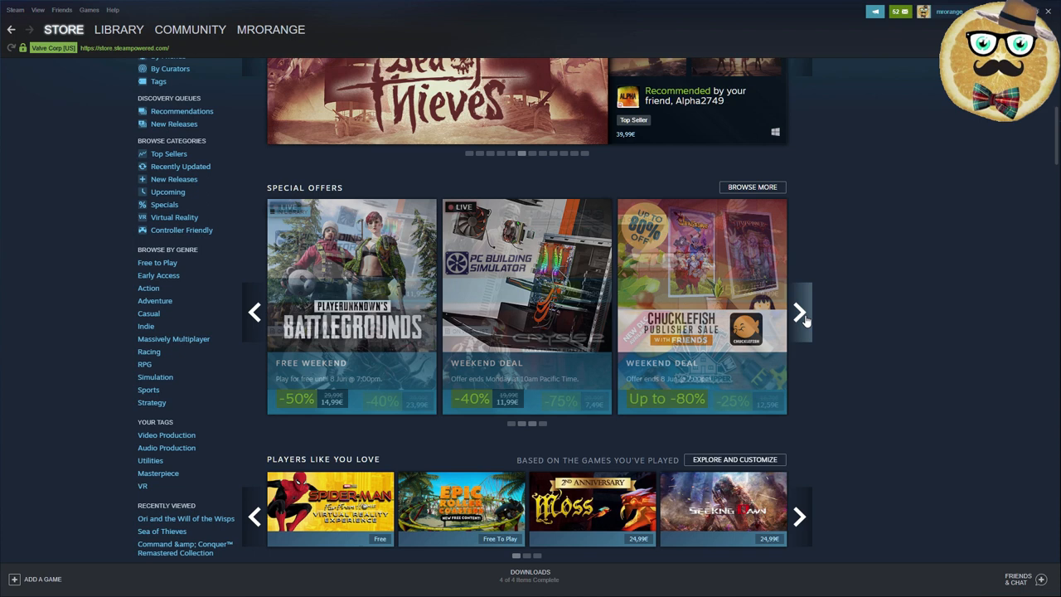
click(800, 312)
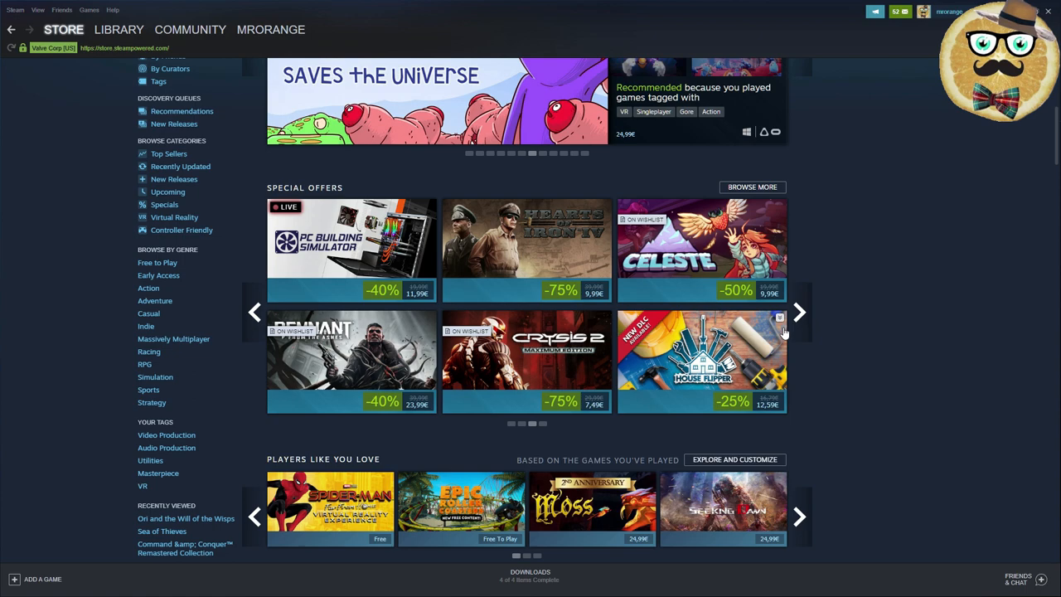
scroll(down, 3)
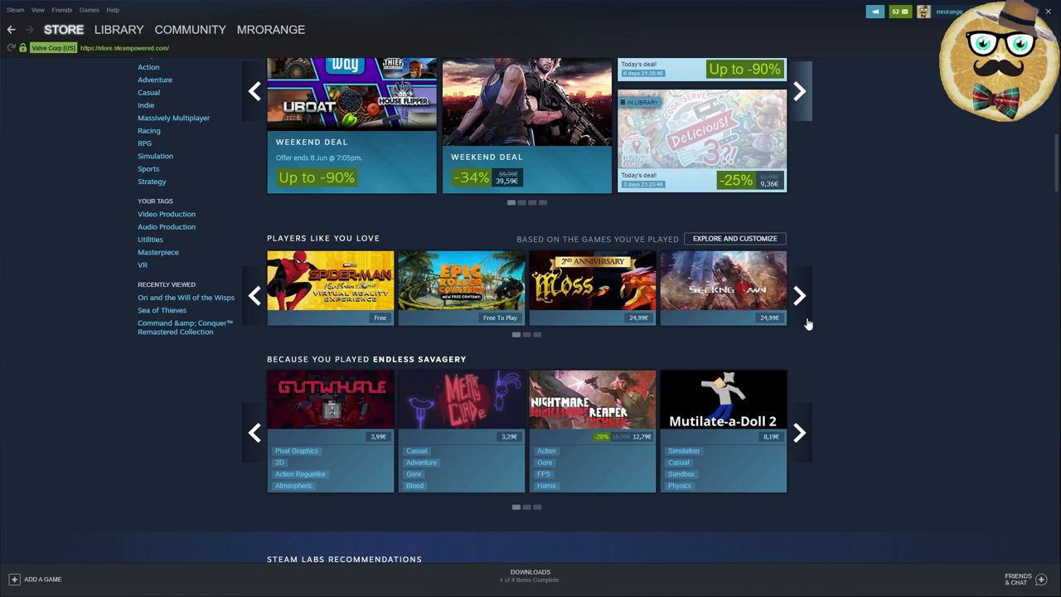
scroll(down, 3)
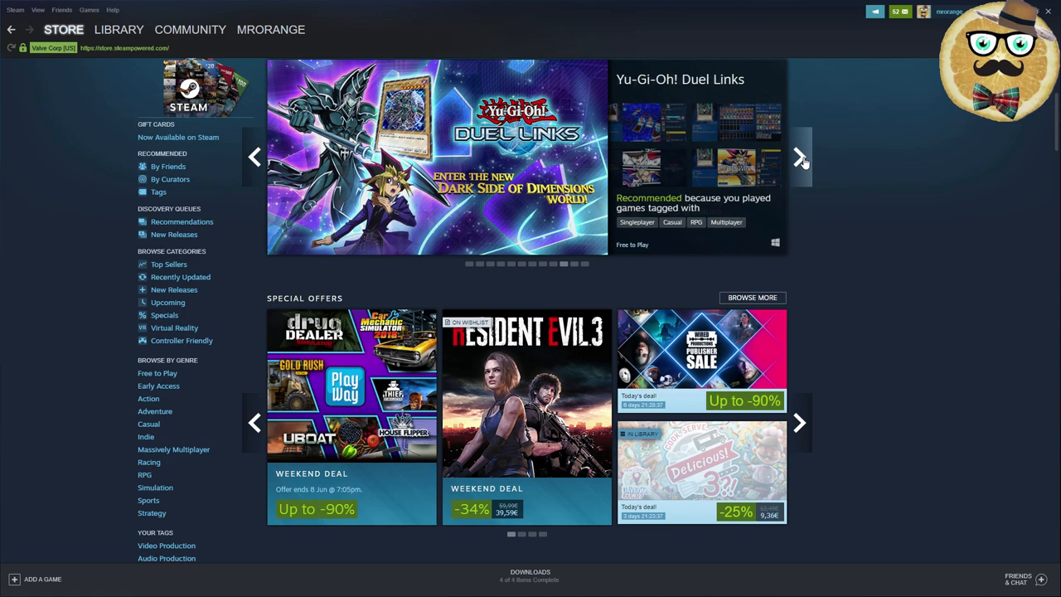
scroll(down, 3)
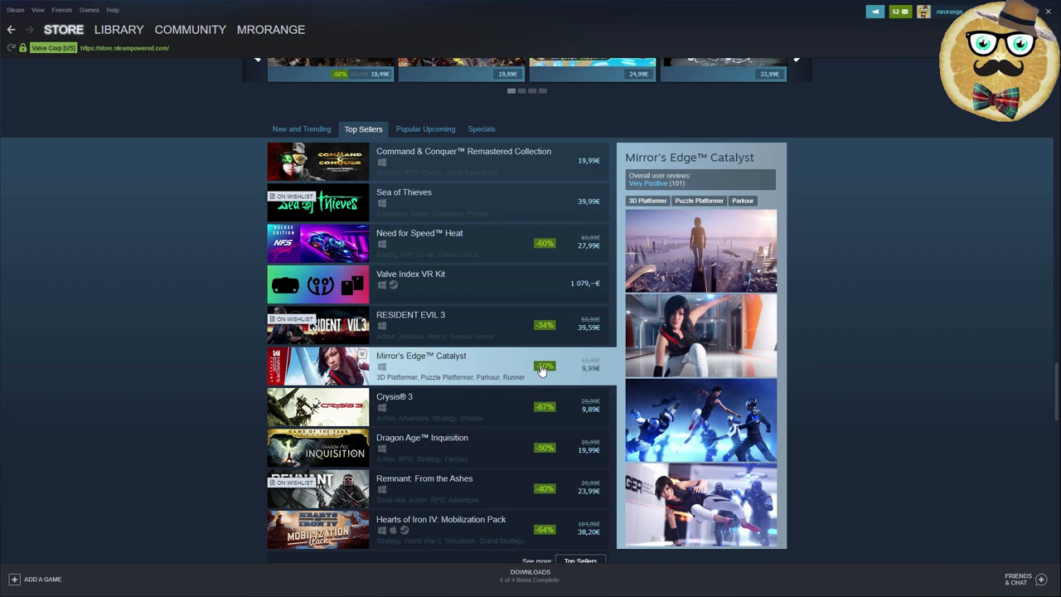
mouse_move(545, 414)
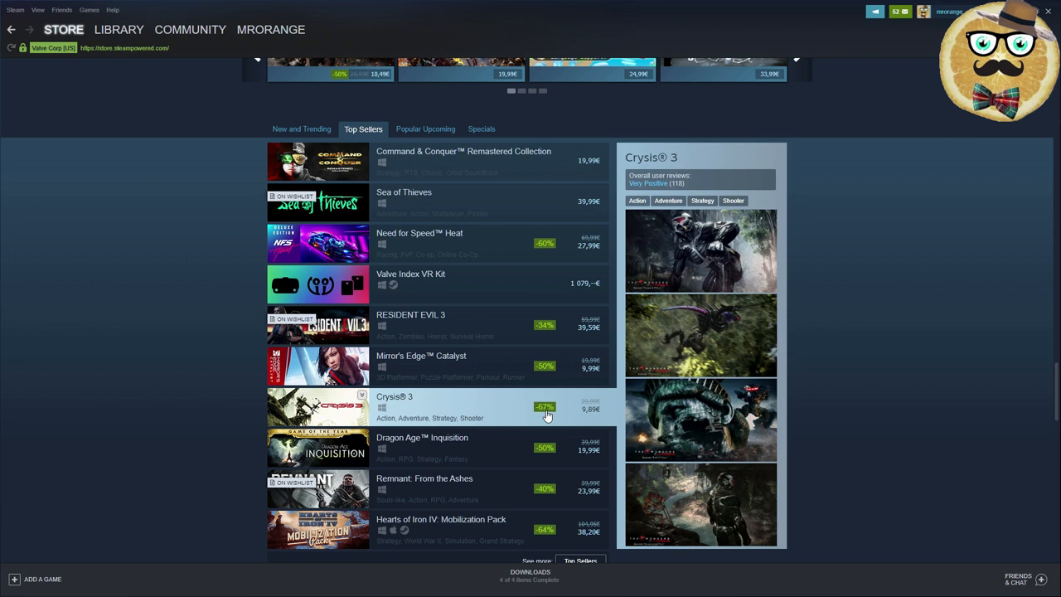
Step: Open Crysis 3 from Top Sellers, pass its age check, and scroll through its store page
click(396, 396)
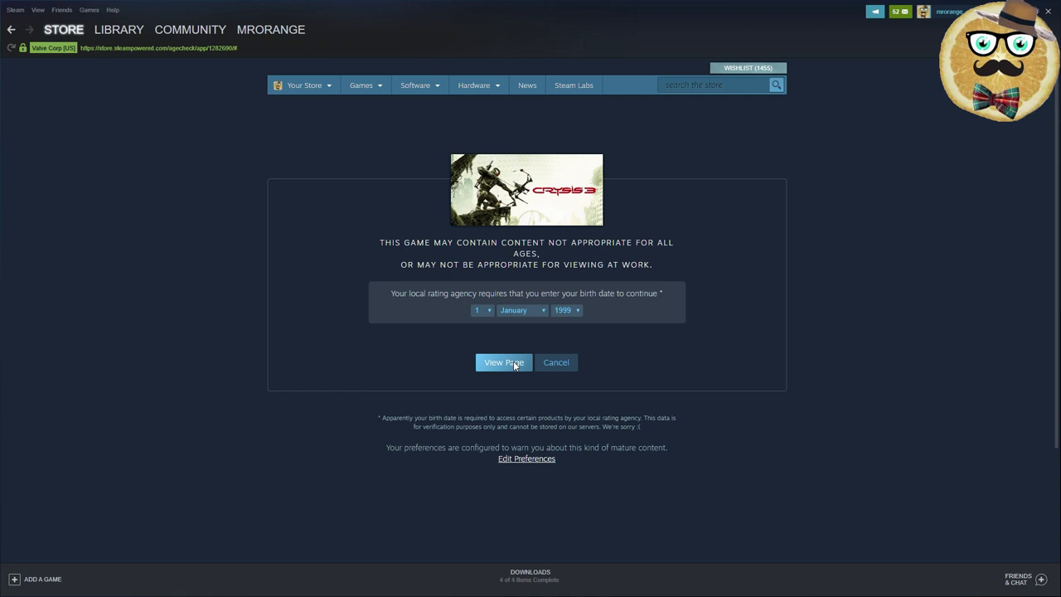
click(503, 362)
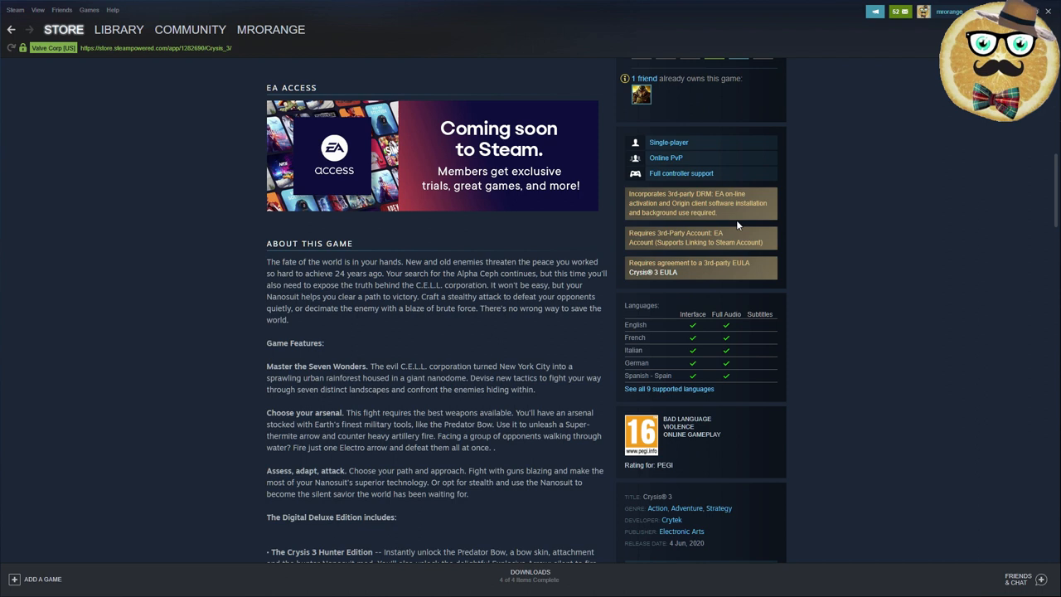
mouse_move(769, 242)
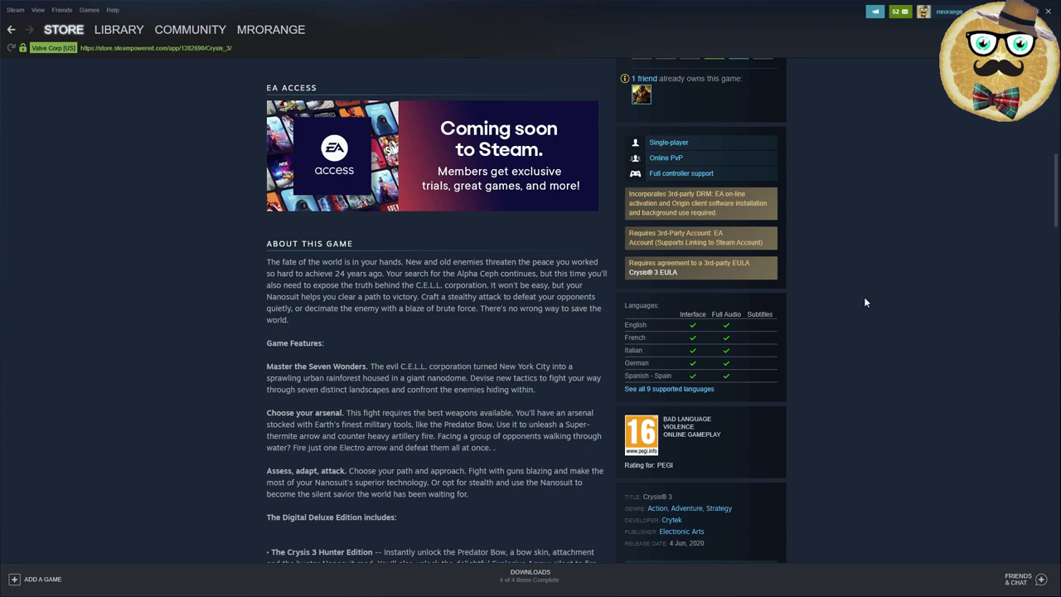
scroll(down, 3)
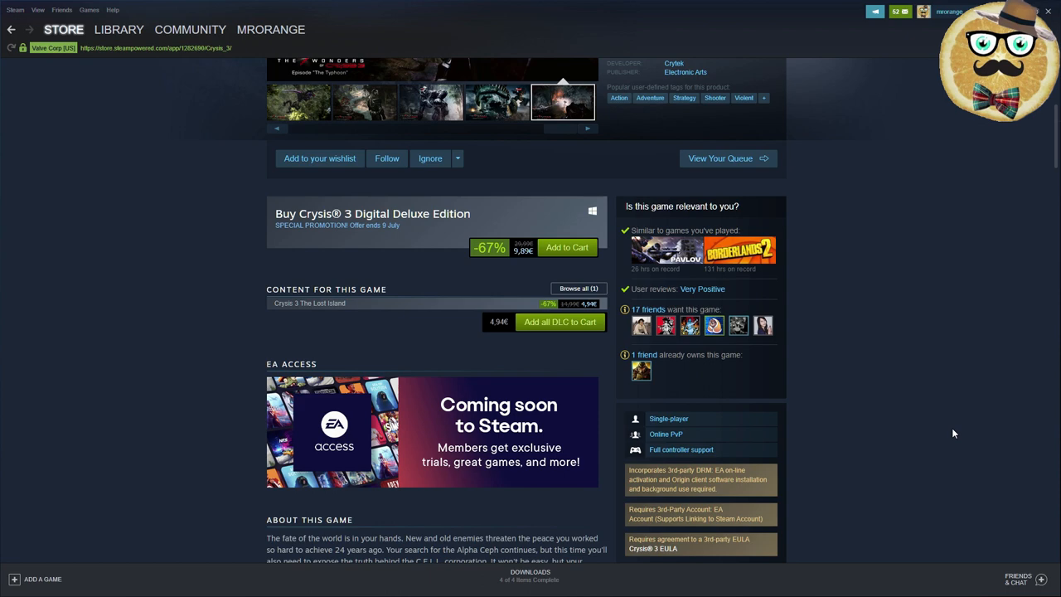
scroll(down, 3)
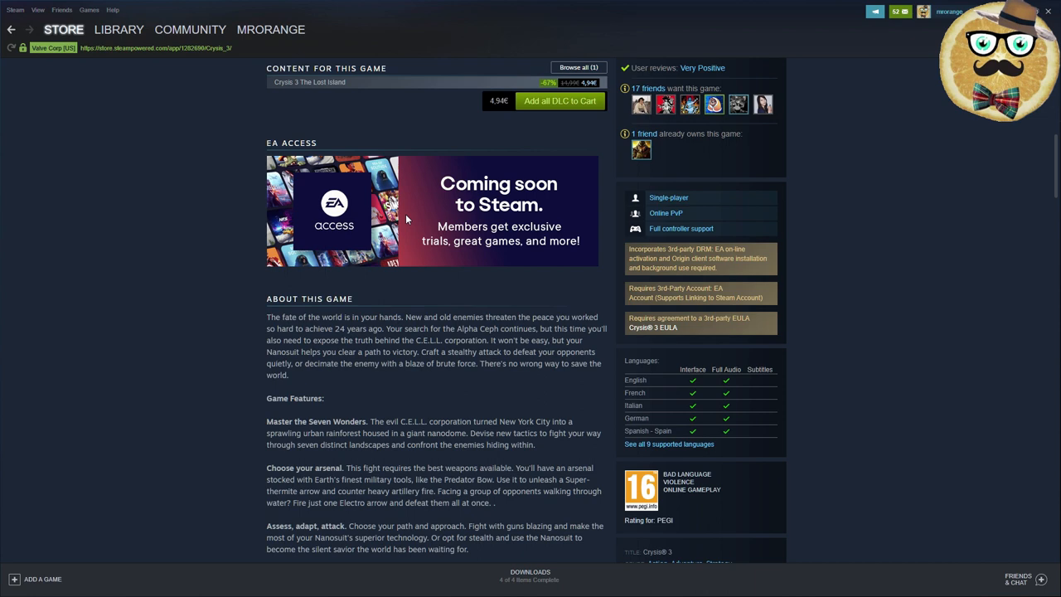
scroll(down, 3)
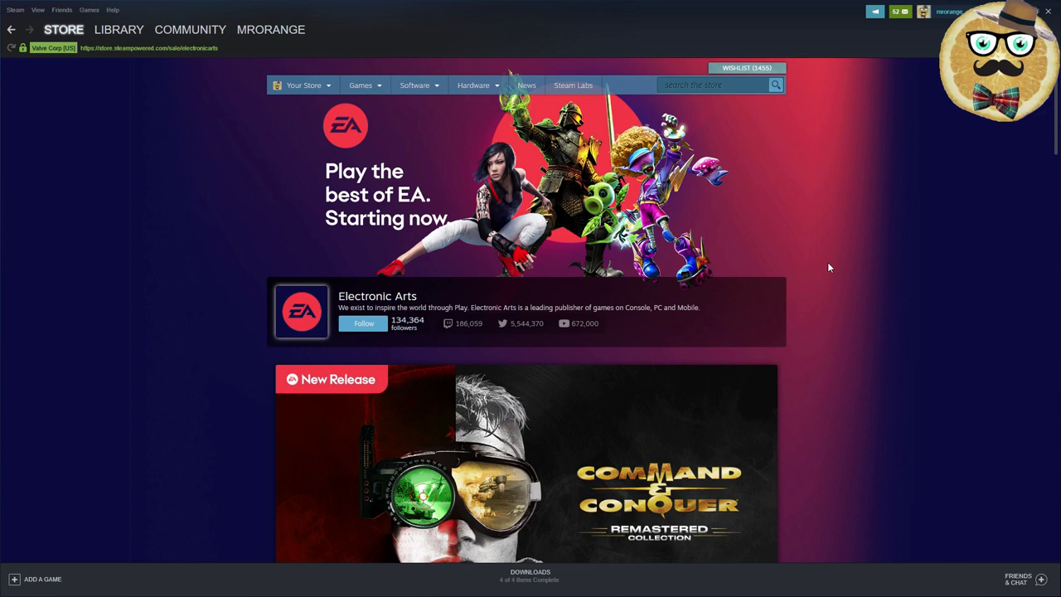
scroll(down, 3)
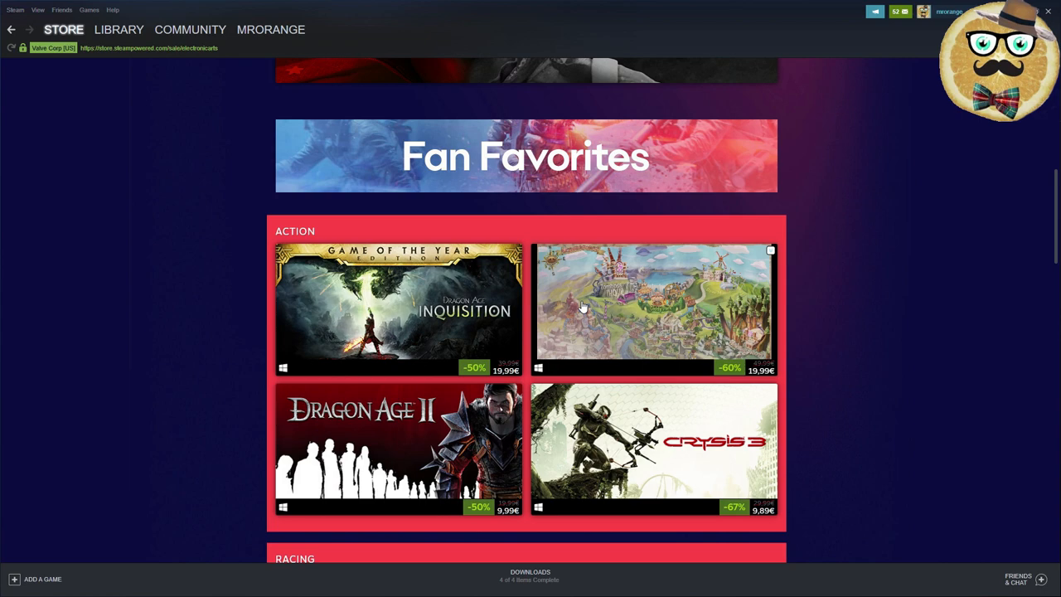
scroll(down, 3)
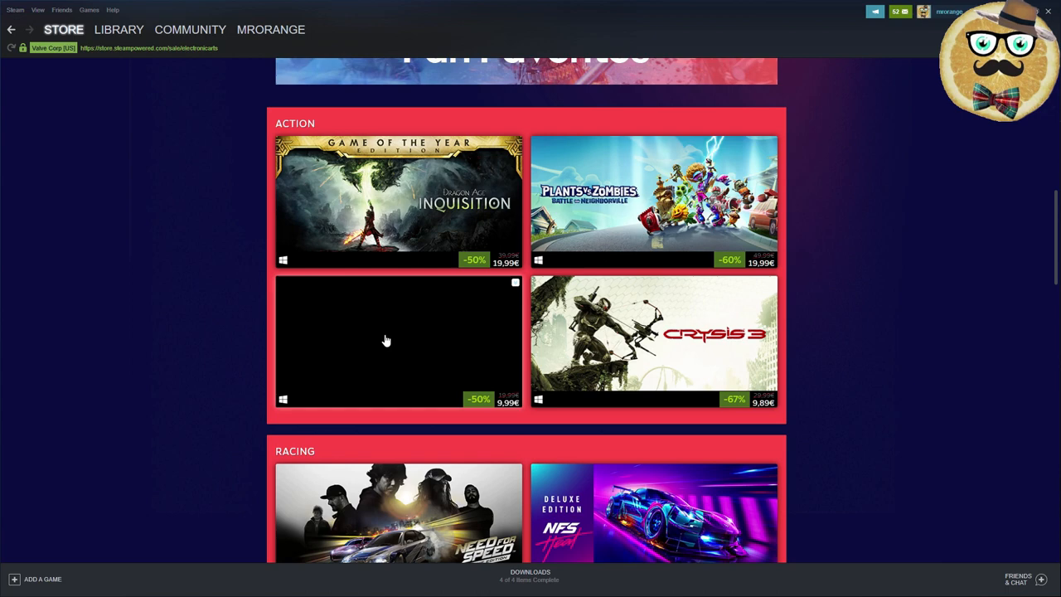
scroll(down, 3)
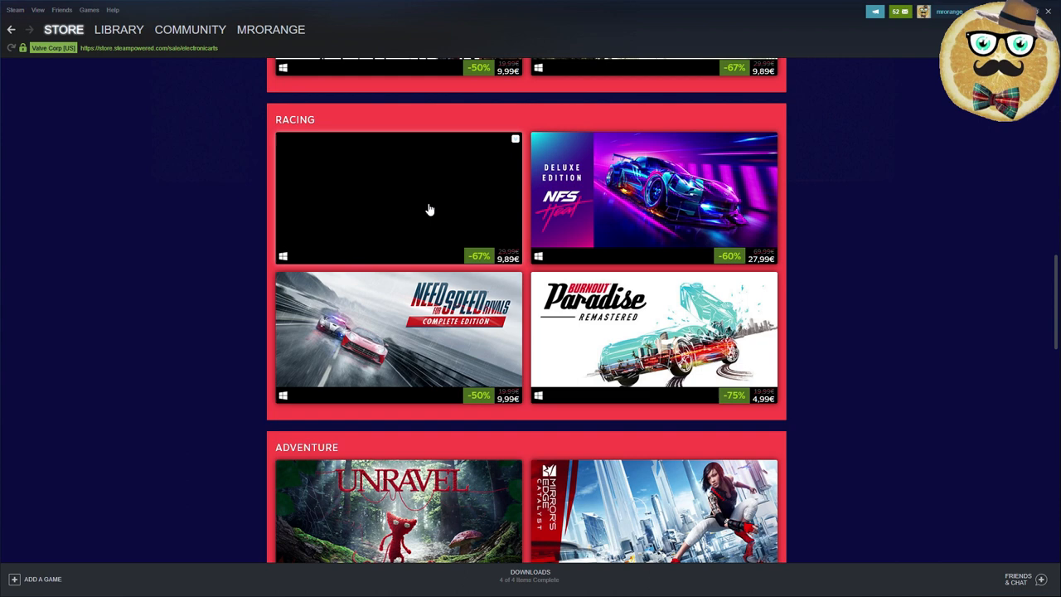
mouse_move(409, 212)
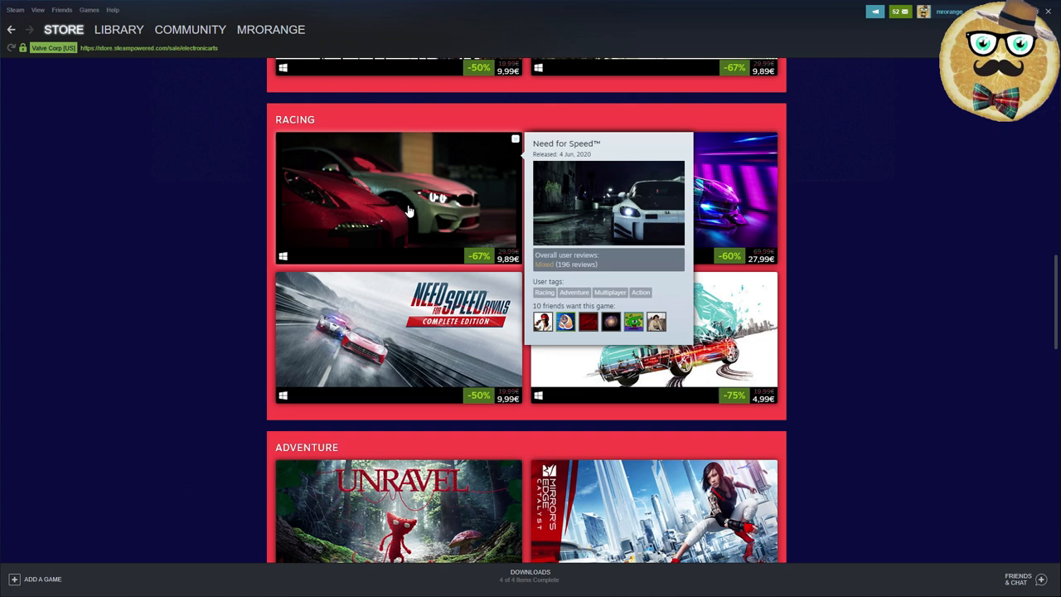
scroll(down, 3)
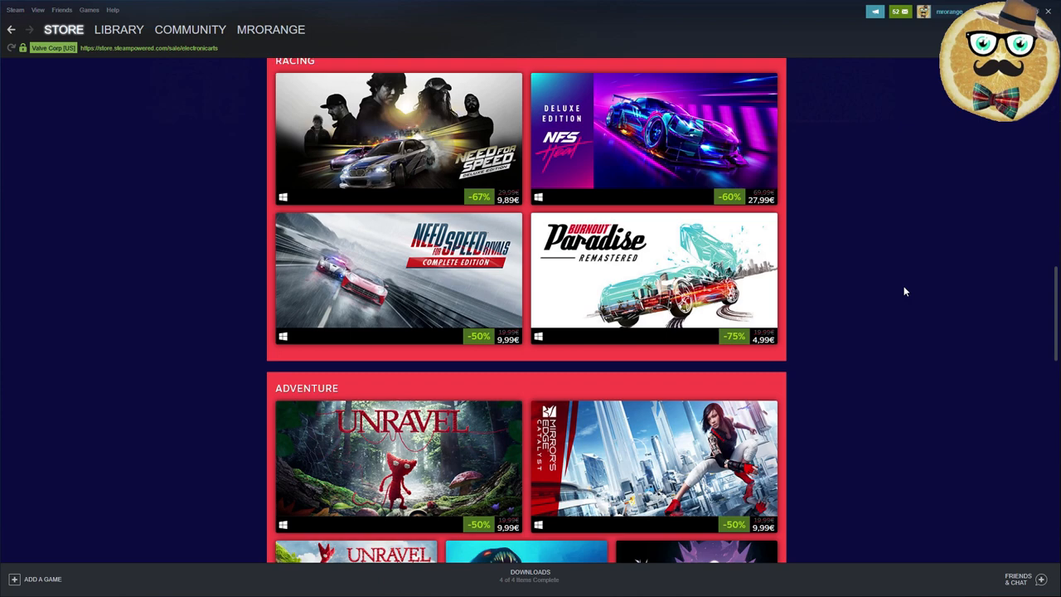
scroll(down, 3)
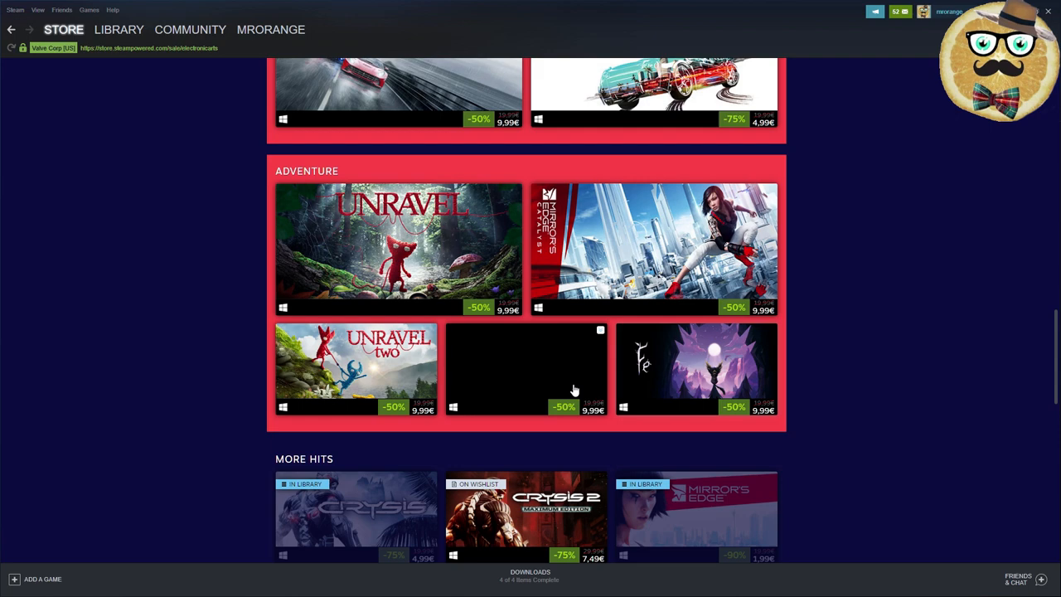
scroll(down, 3)
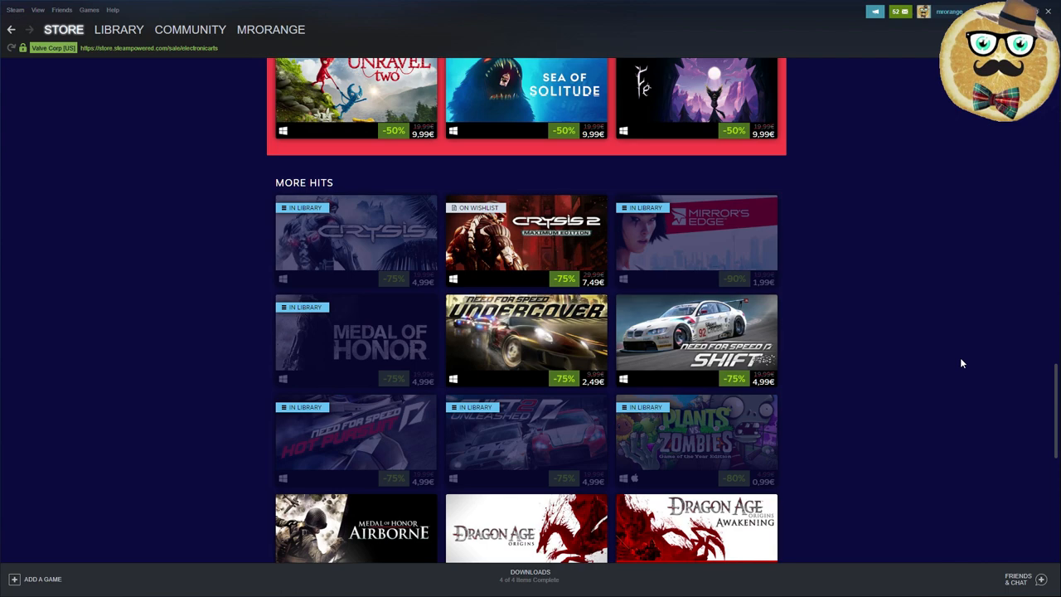
scroll(down, 3)
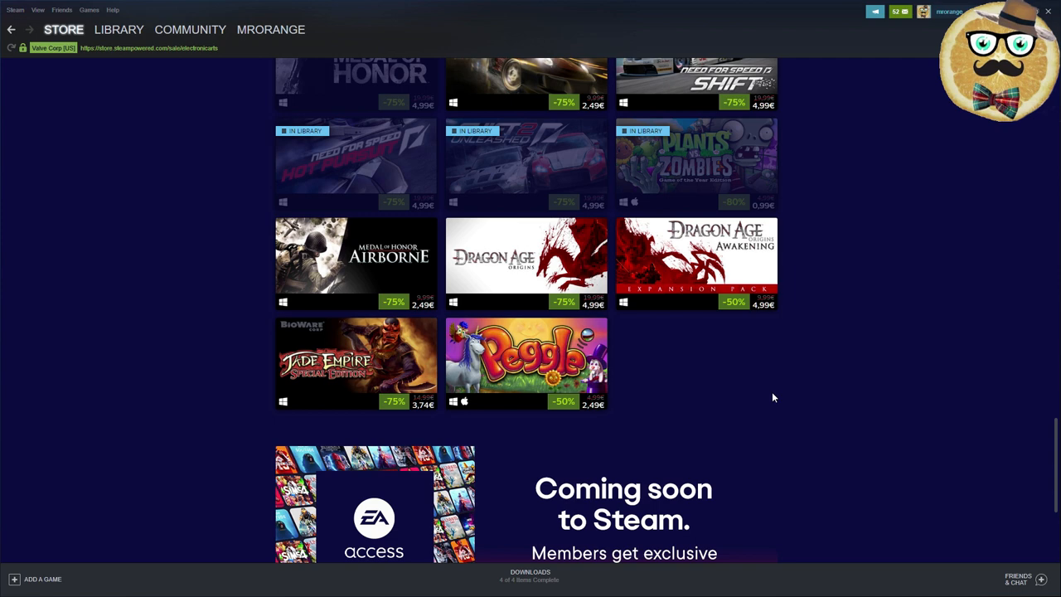
scroll(down, 3)
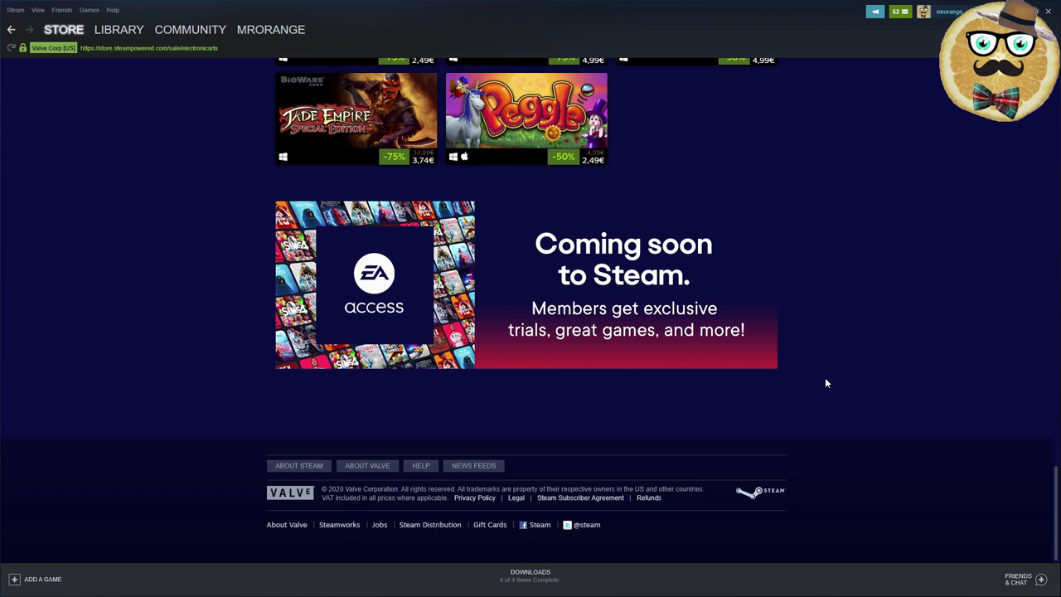
mouse_move(902, 342)
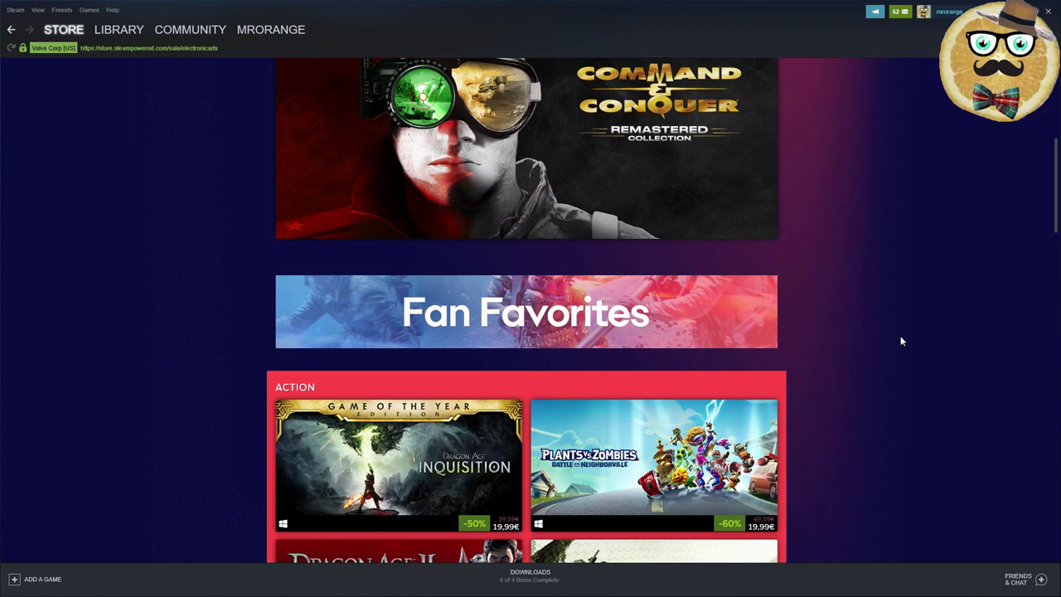
Step: Browse the Command & Conquer Remastered Collection page, viewing its original-versus-remastered screenshot
click(510, 149)
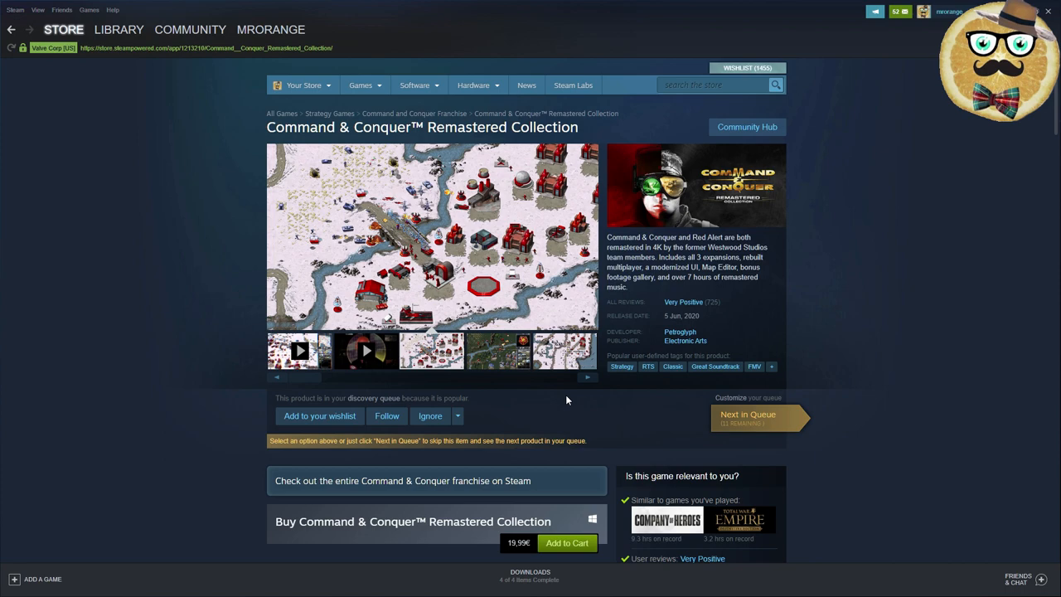
scroll(down, 3)
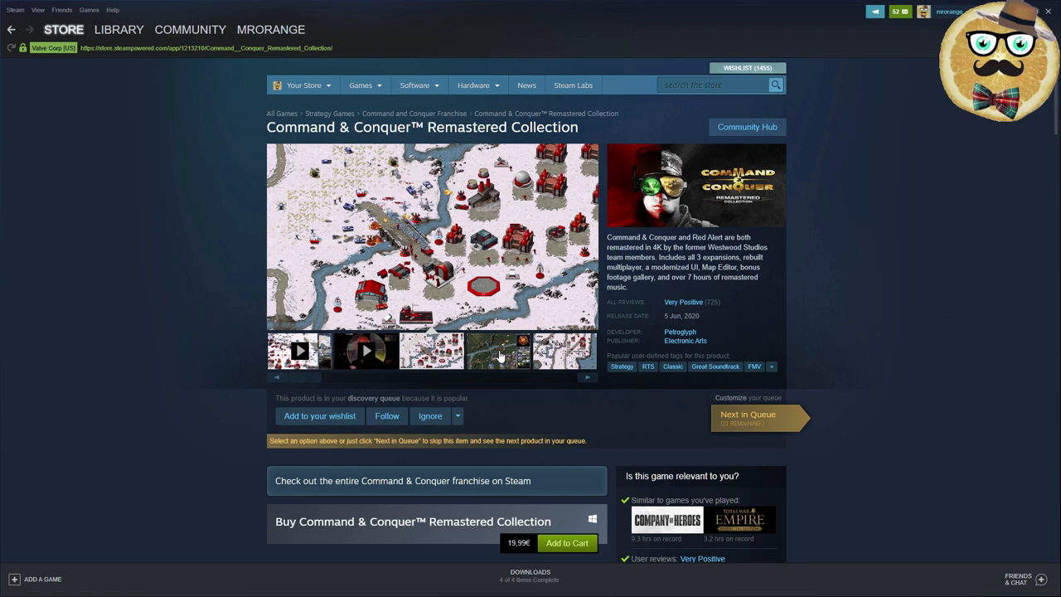
click(497, 351)
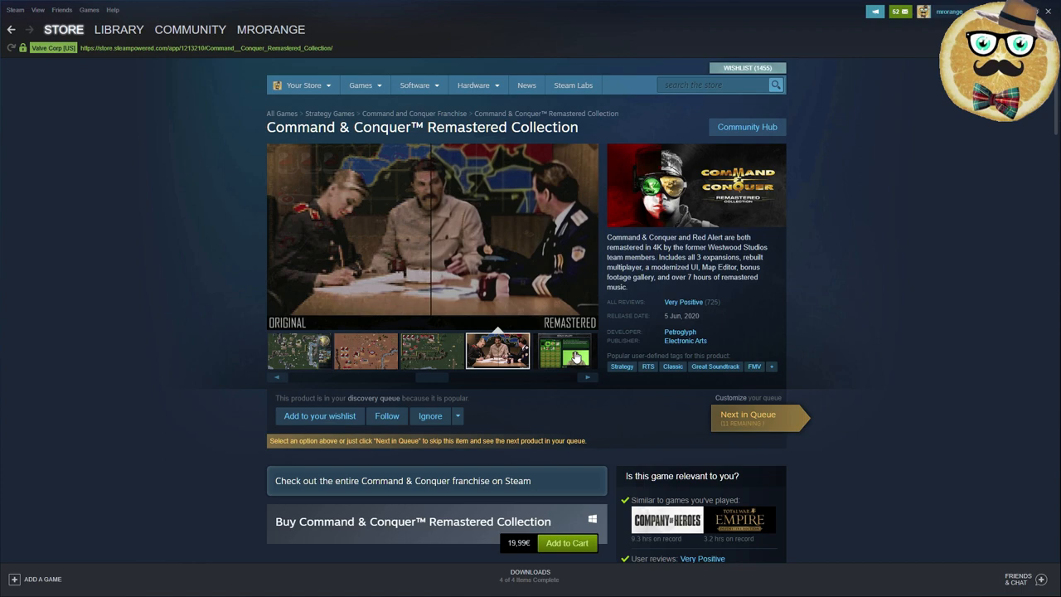
scroll(down, 3)
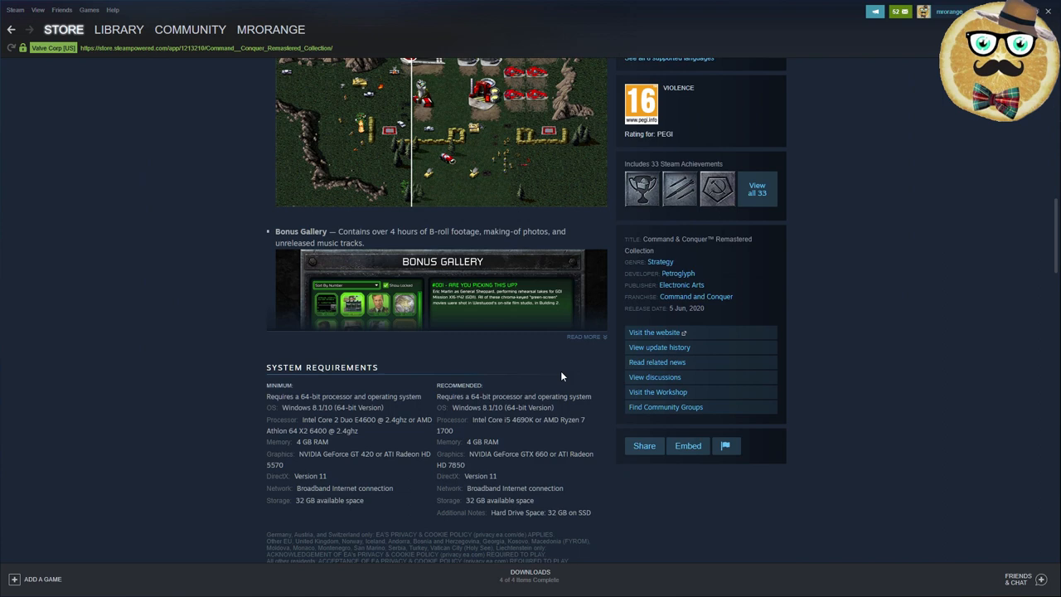
scroll(down, 3)
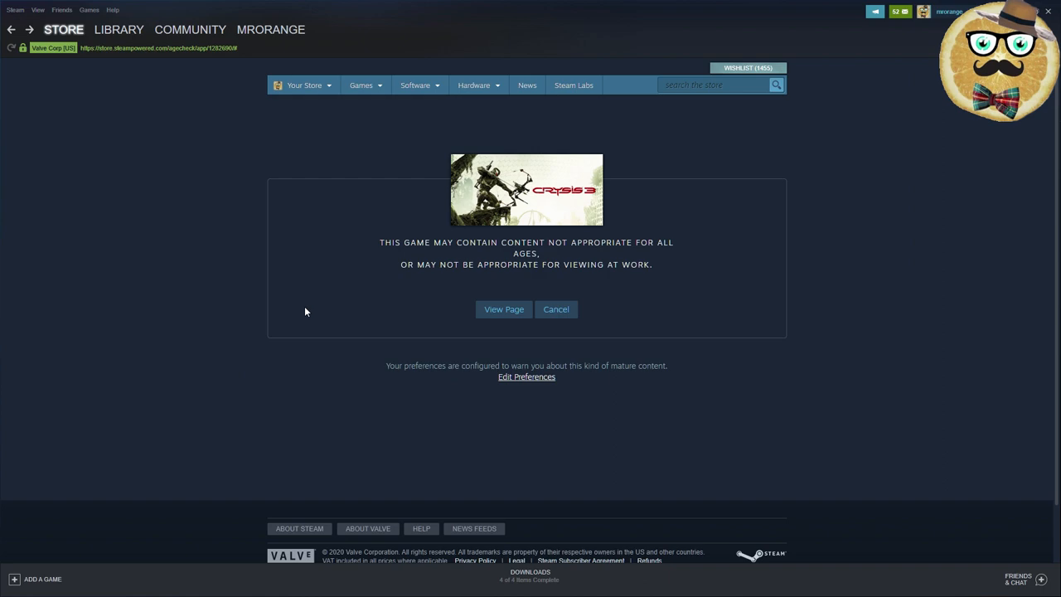
Step: Cancel the Crysis 3 age check and scroll the PlayWay sale's Bestsellers to Coming Soon
click(556, 310)
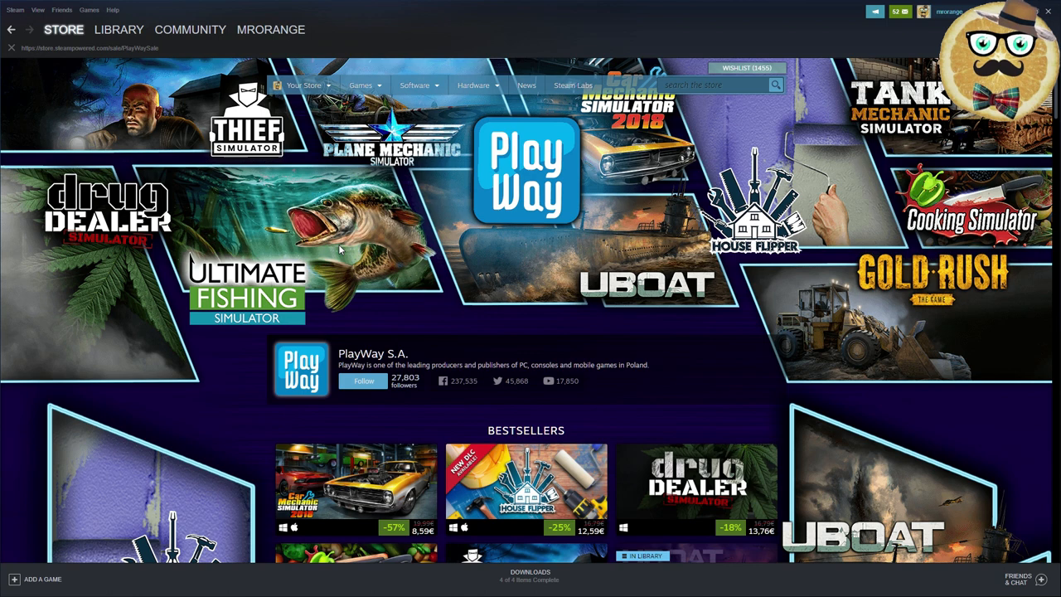
scroll(down, 3)
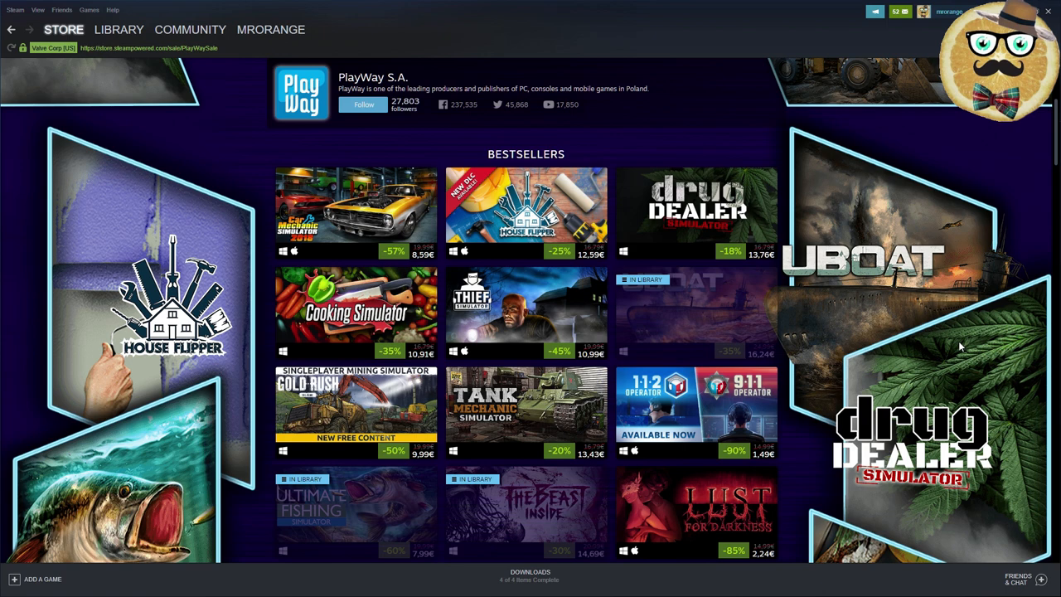
mouse_move(828, 321)
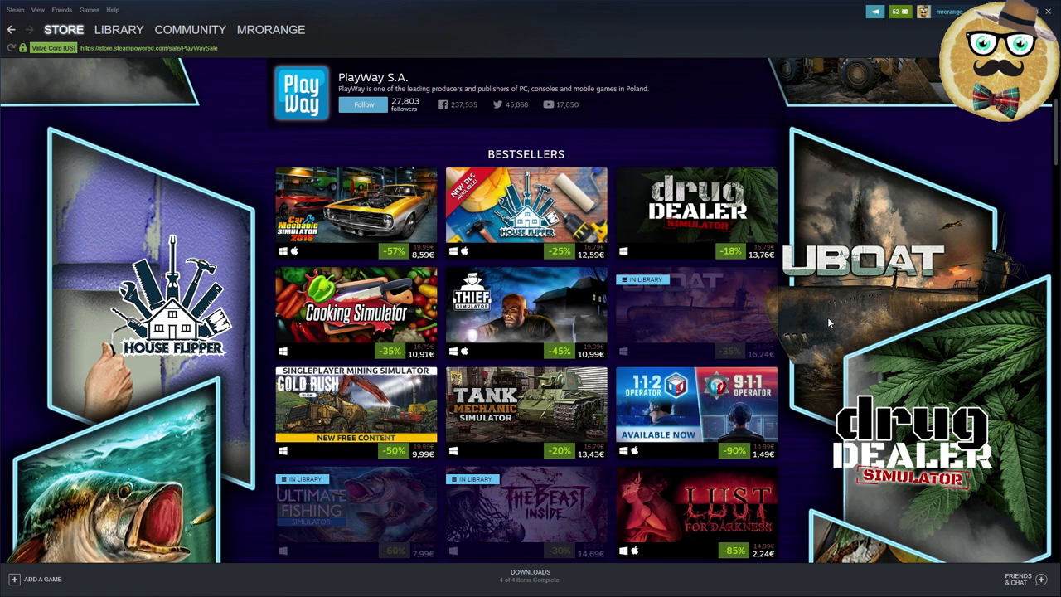
scroll(down, 3)
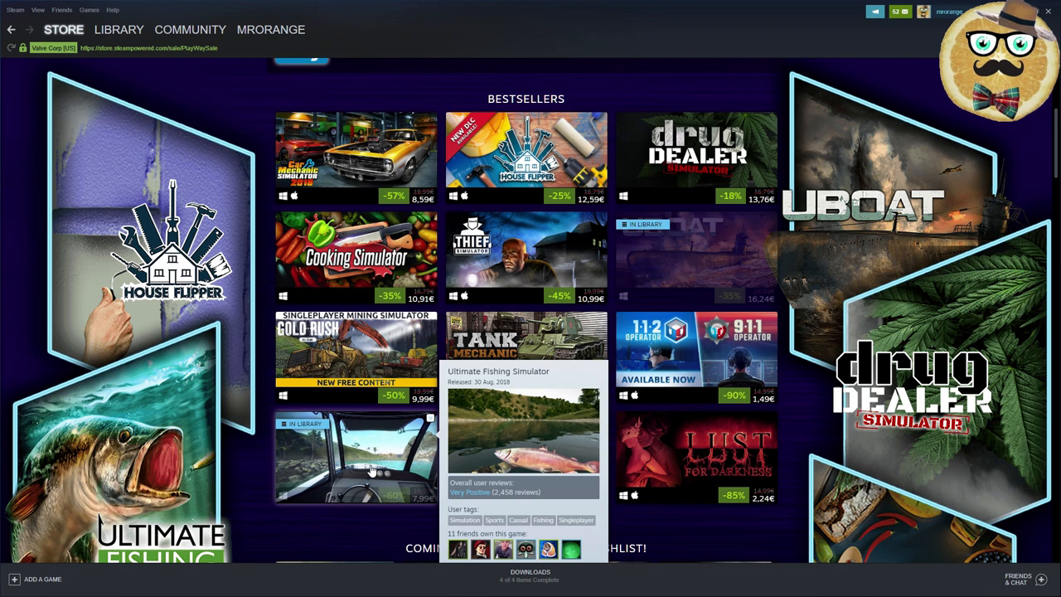
scroll(down, 3)
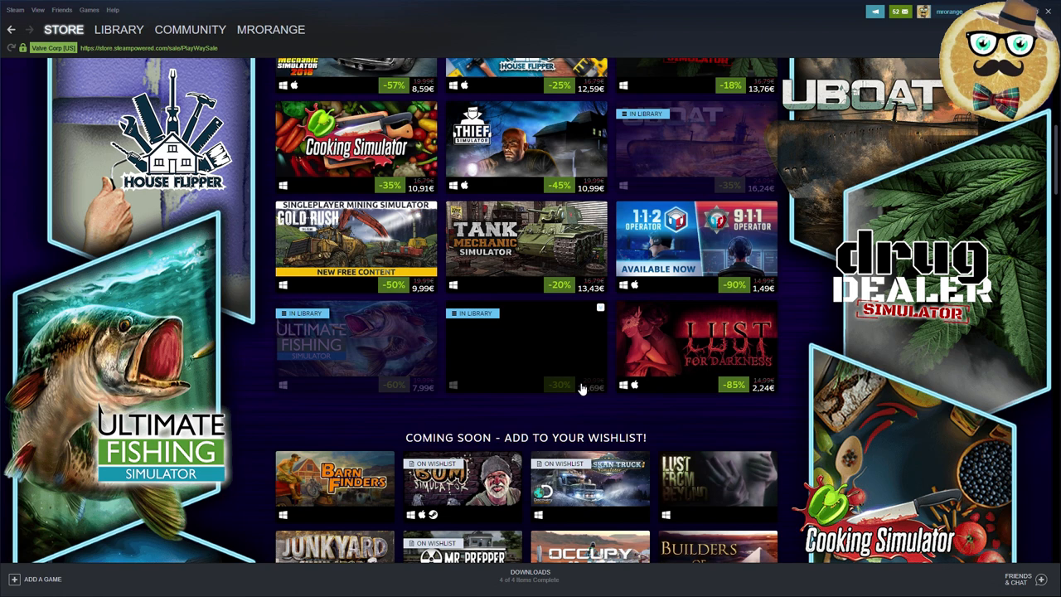
mouse_move(497, 388)
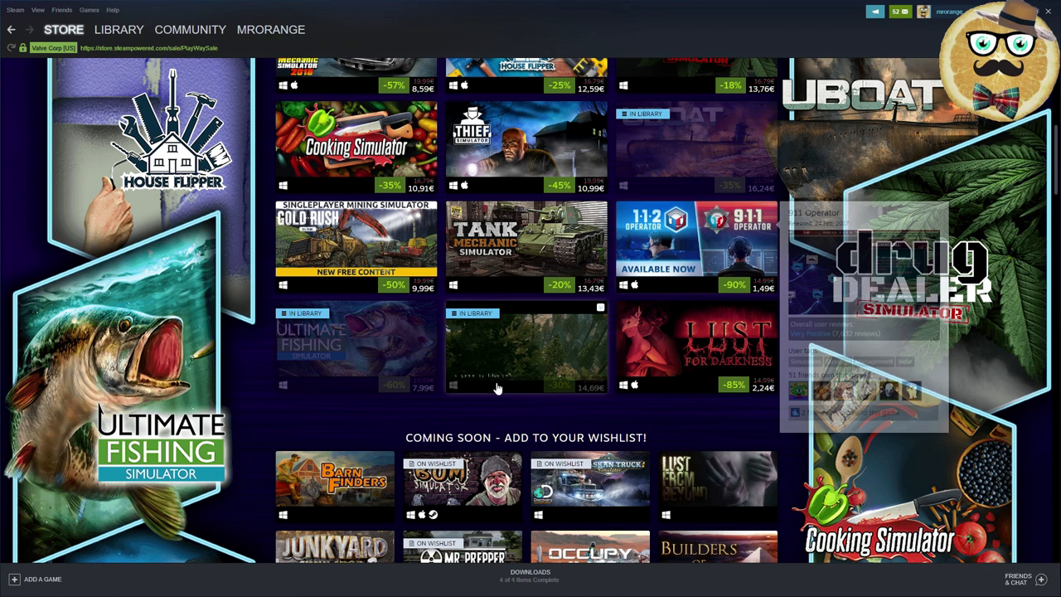
mouse_move(475, 481)
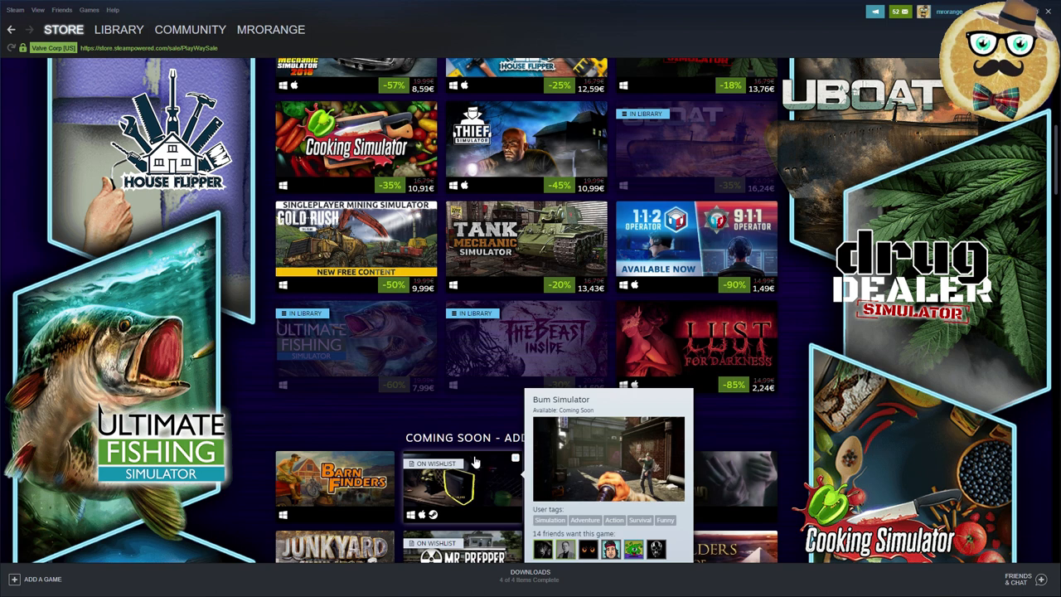
Step: Scroll down through the PlayWay sale's coming-soon wishlist section
scroll(down, 3)
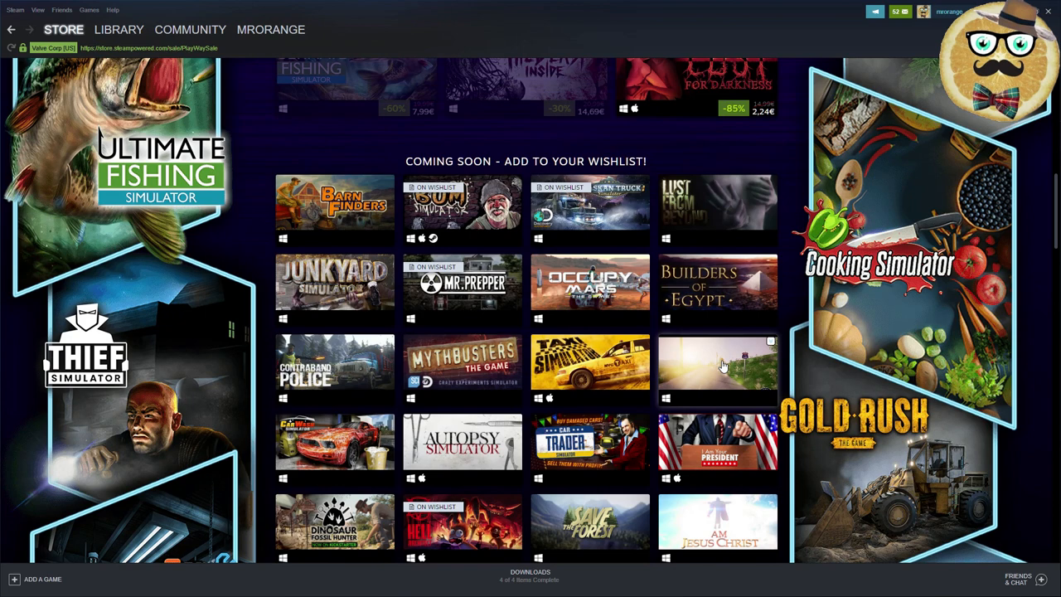
mouse_move(717, 448)
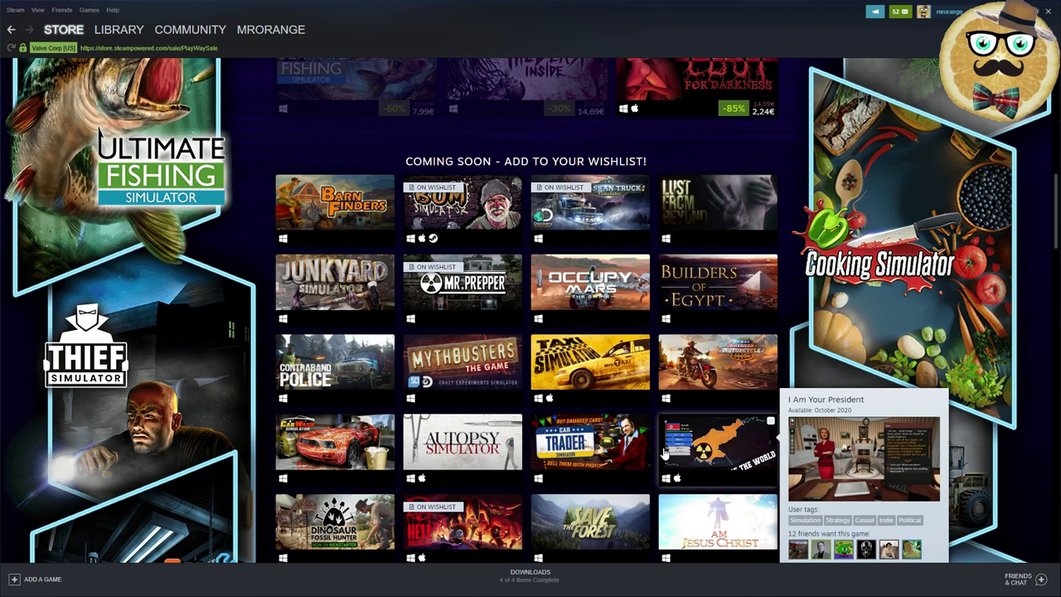
scroll(down, 3)
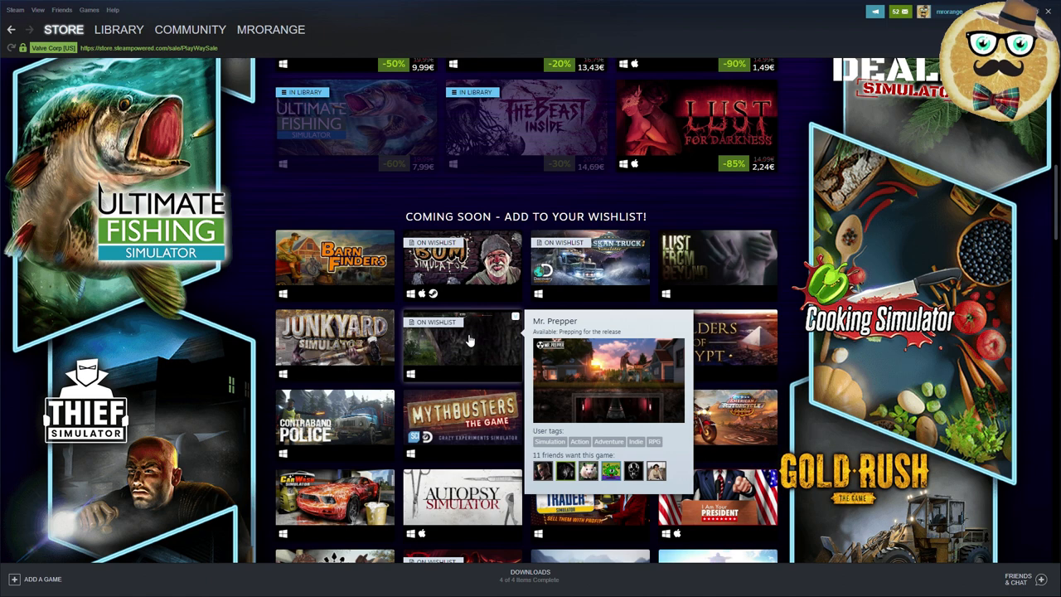
mouse_move(626, 341)
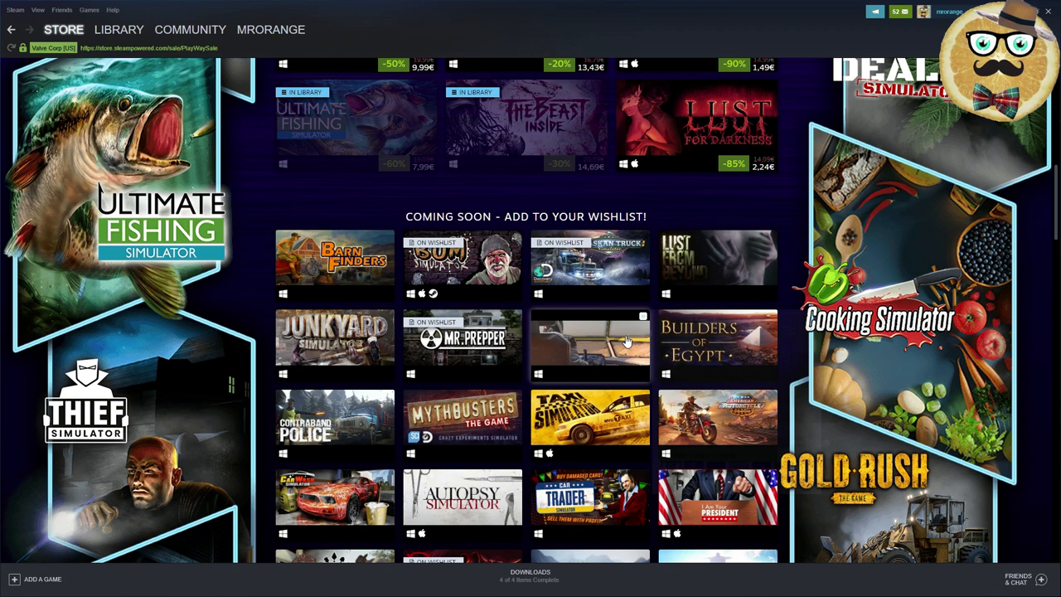
scroll(down, 3)
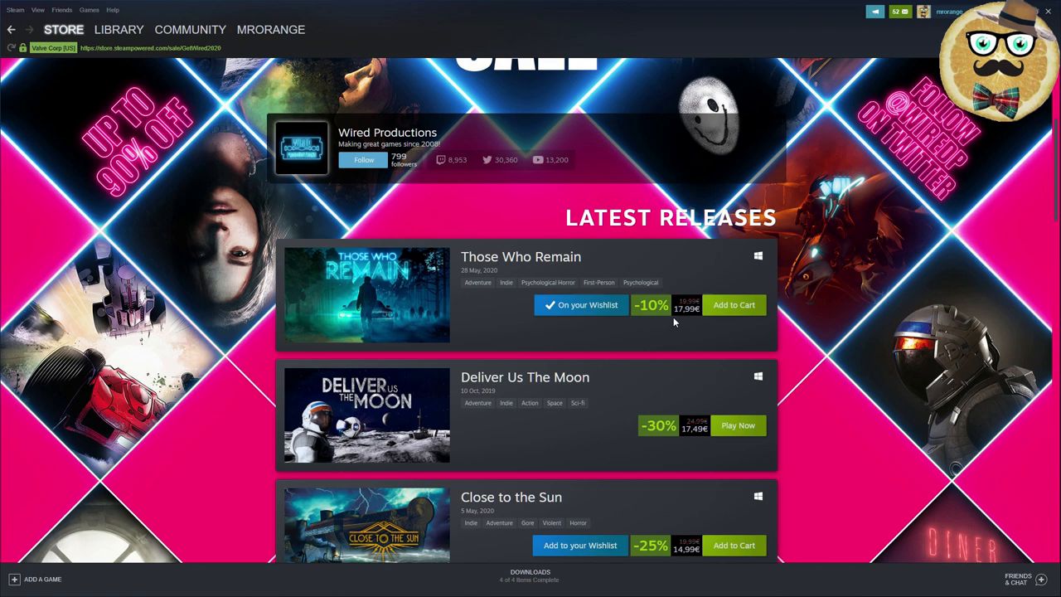
scroll(down, 3)
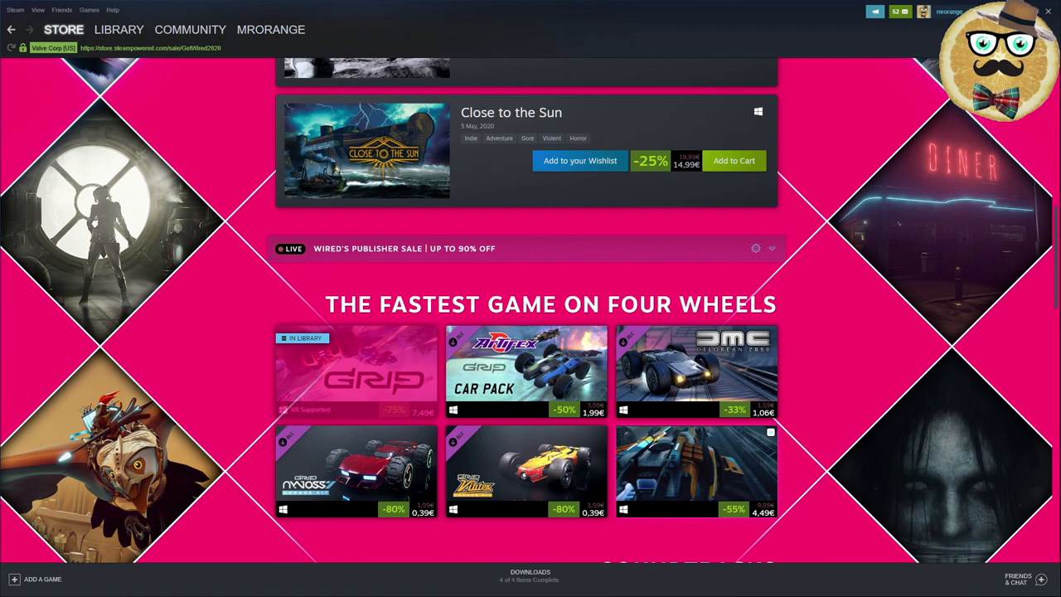
scroll(up, 3)
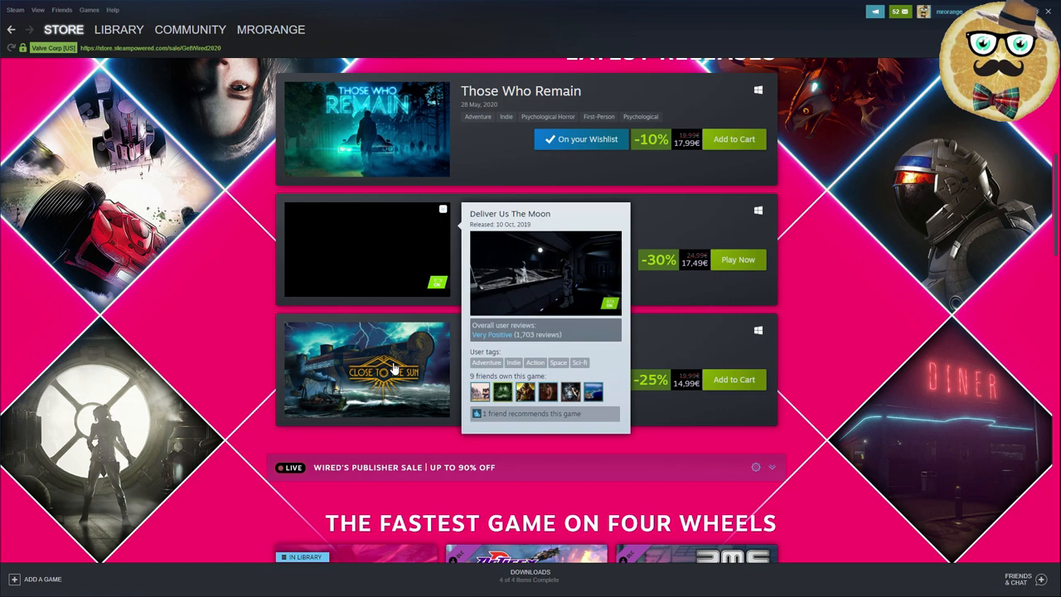
scroll(down, 3)
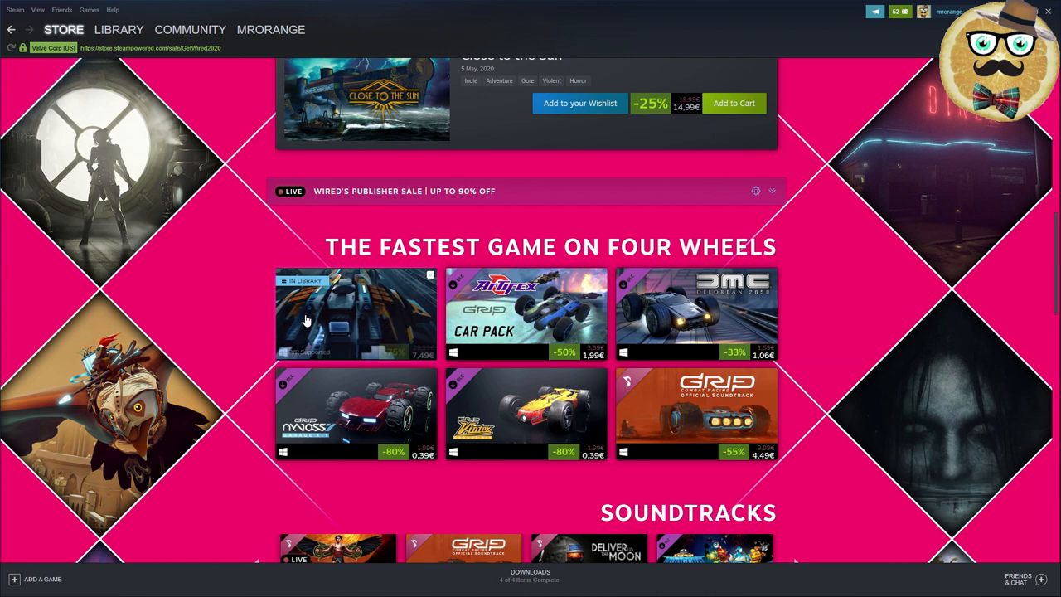
scroll(down, 3)
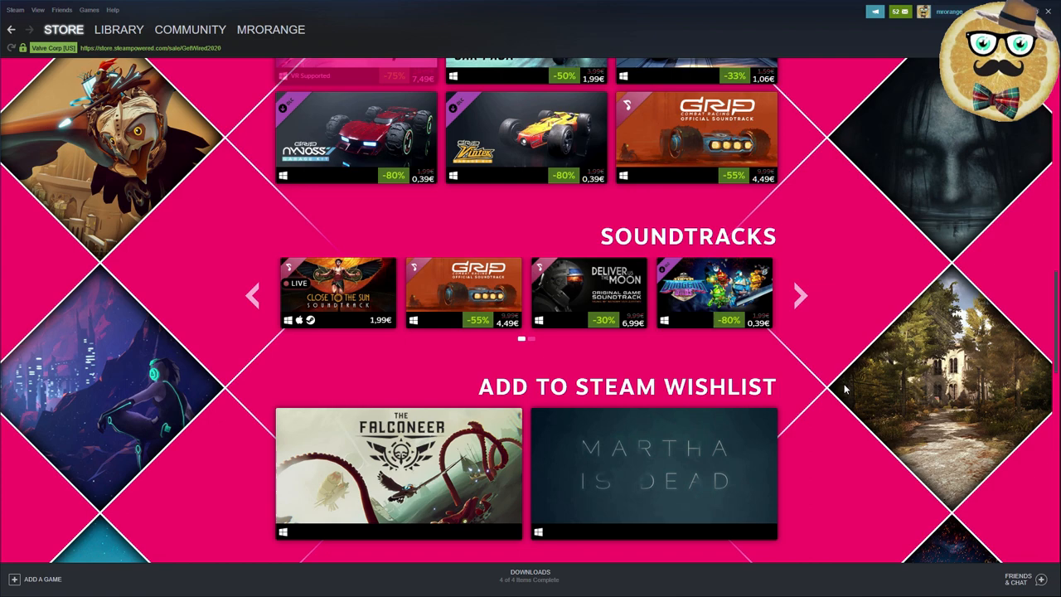
scroll(down, 3)
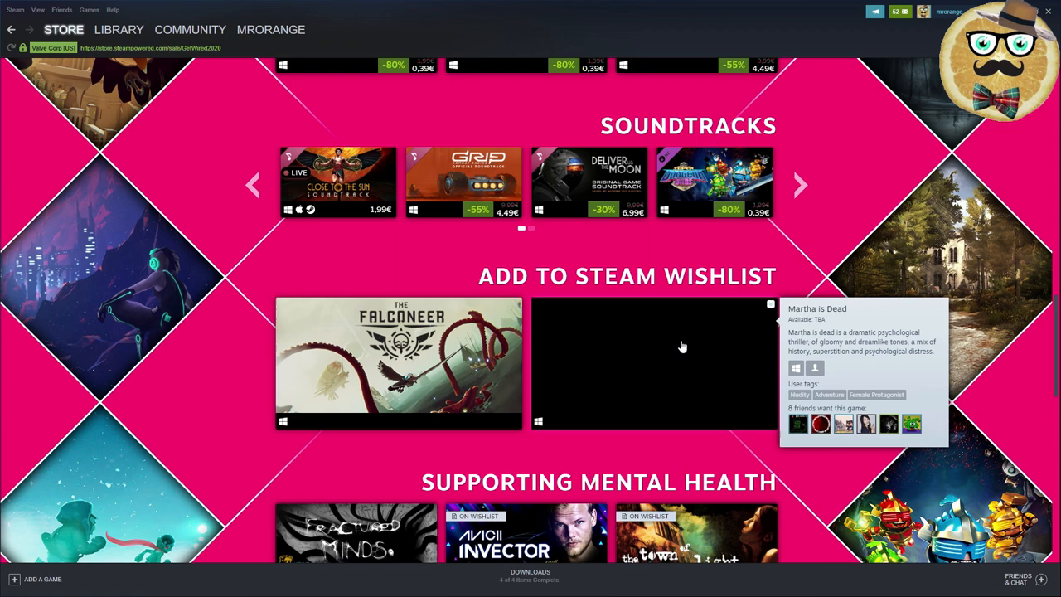
scroll(down, 3)
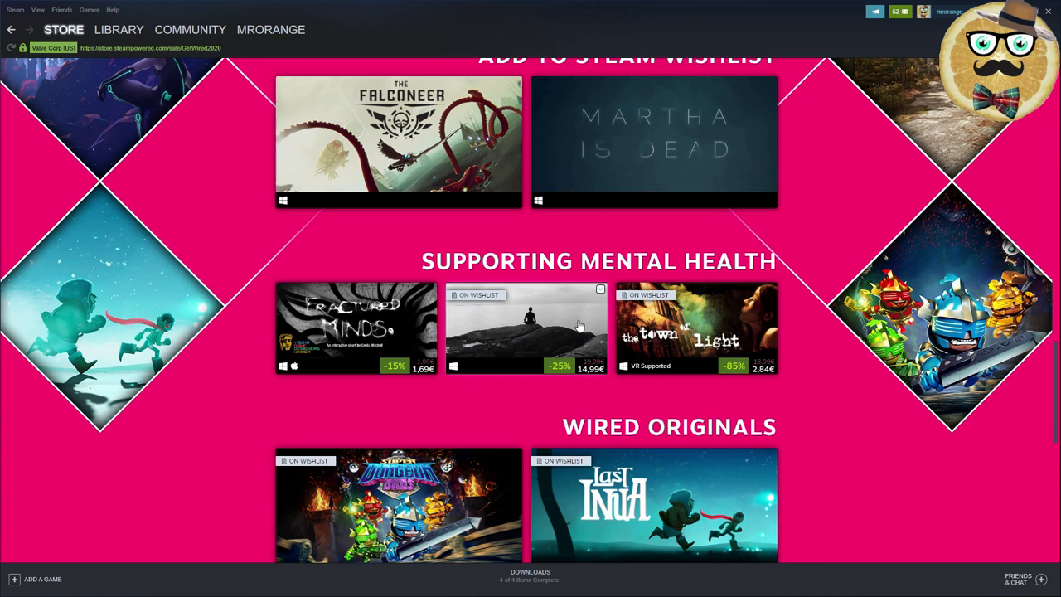
scroll(down, 3)
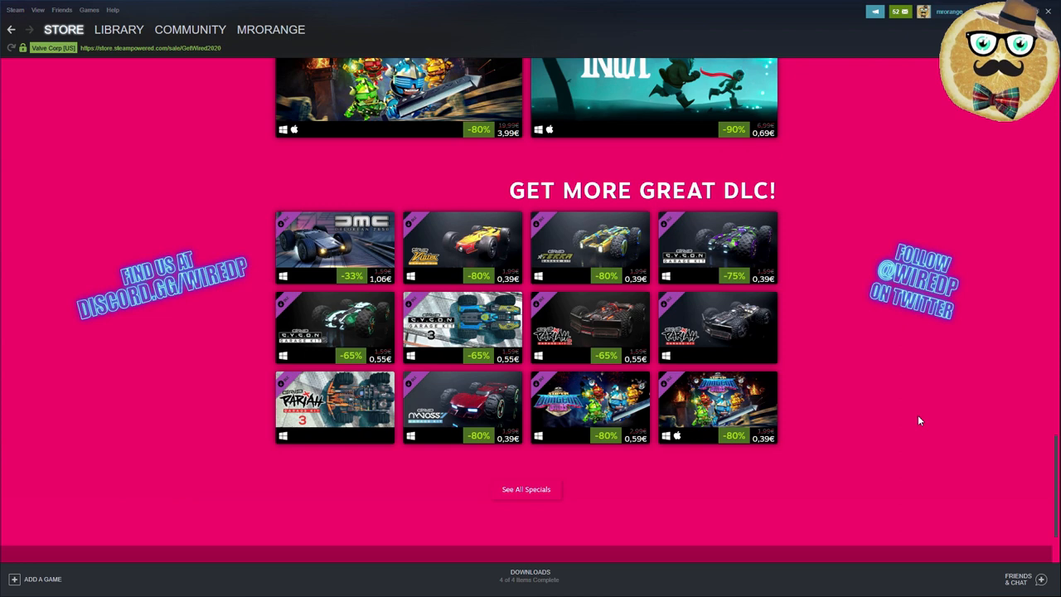
mouse_move(830, 372)
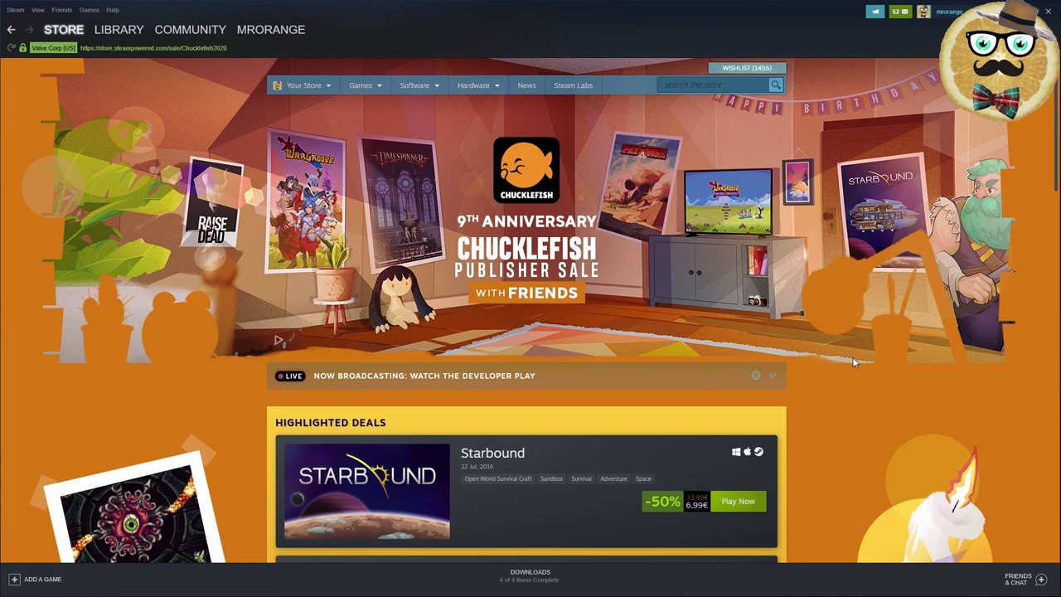
Step: Scroll the Chucklefish sale past Wargroove, Pathway and Timespinner to Bundles & DLC and Soundtracks
scroll(down, 3)
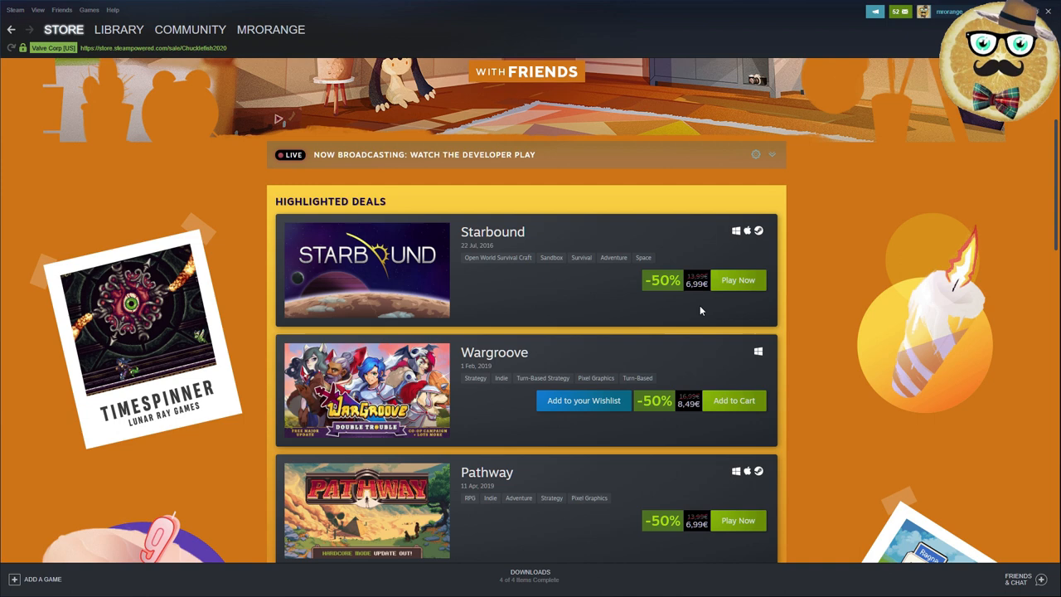
scroll(down, 3)
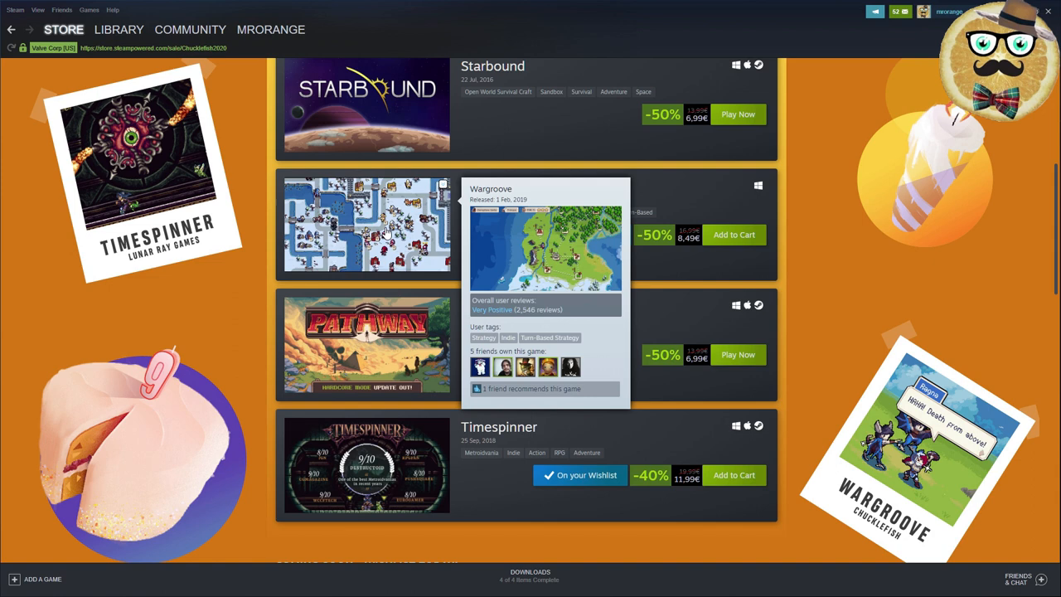
mouse_move(577, 265)
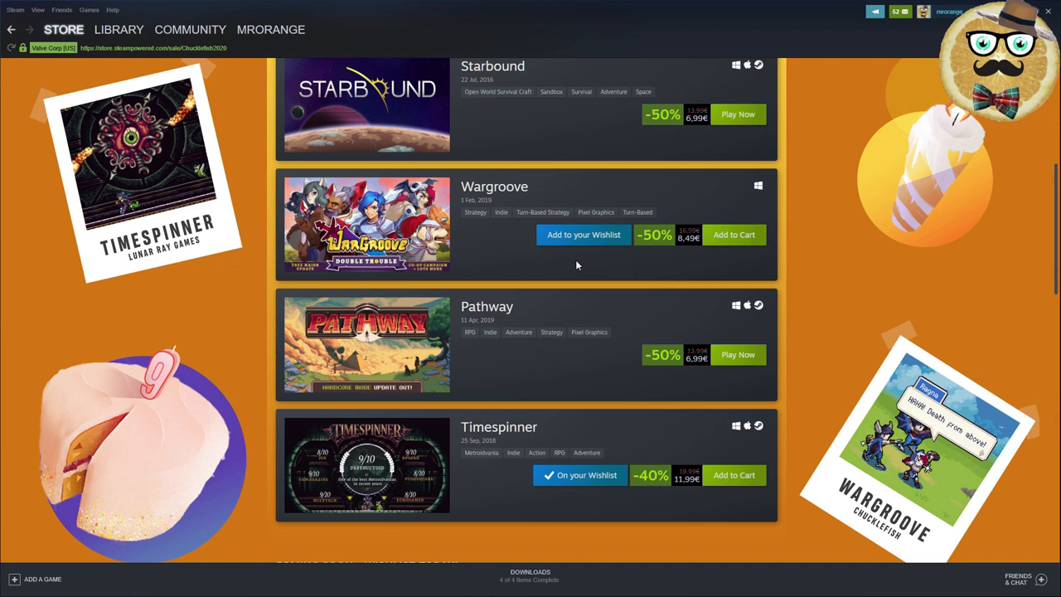
mouse_move(948, 321)
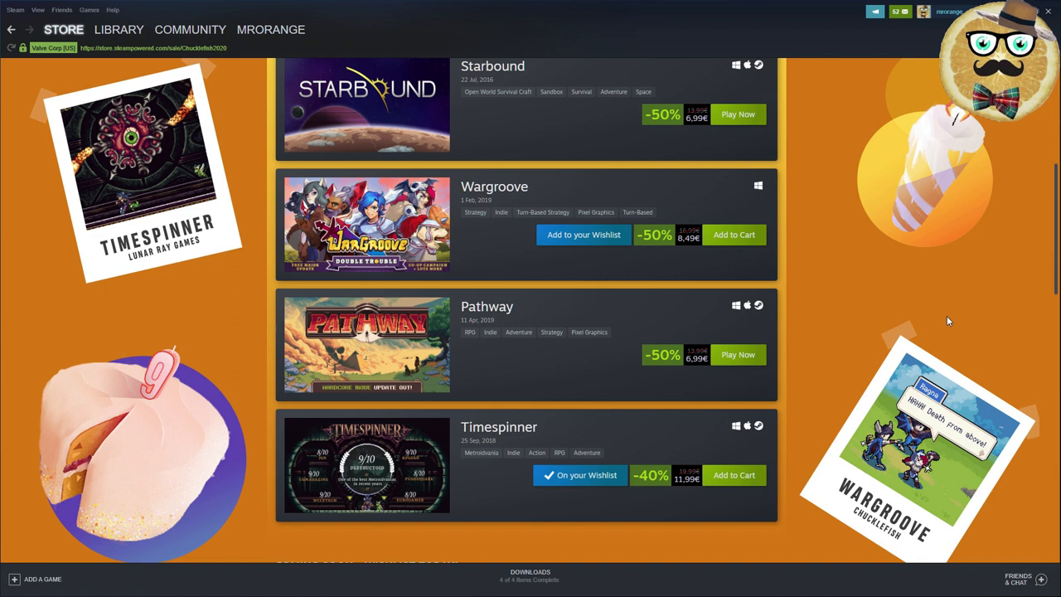
mouse_move(915, 328)
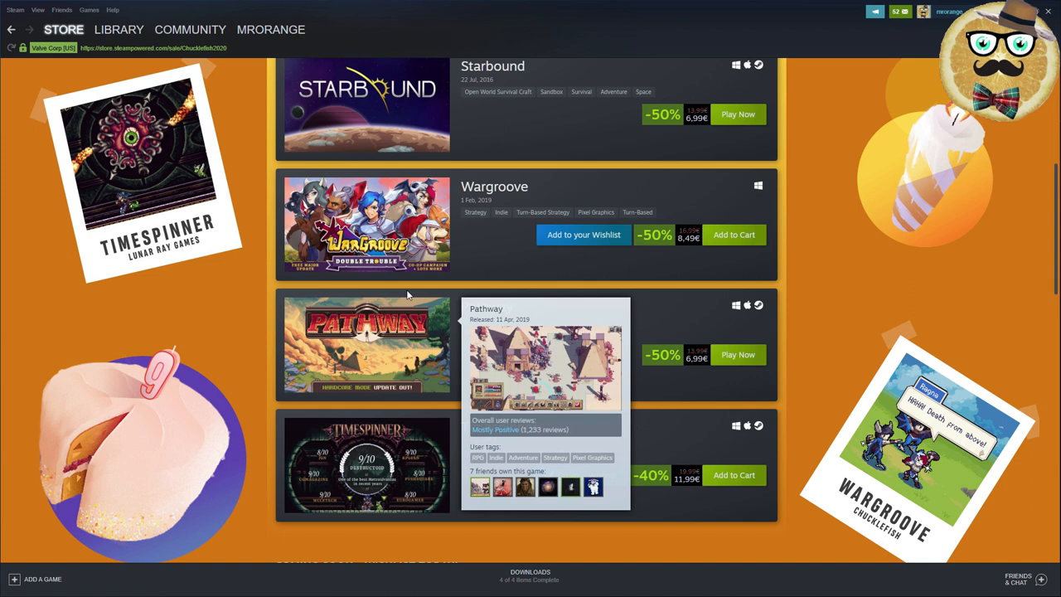
scroll(down, 3)
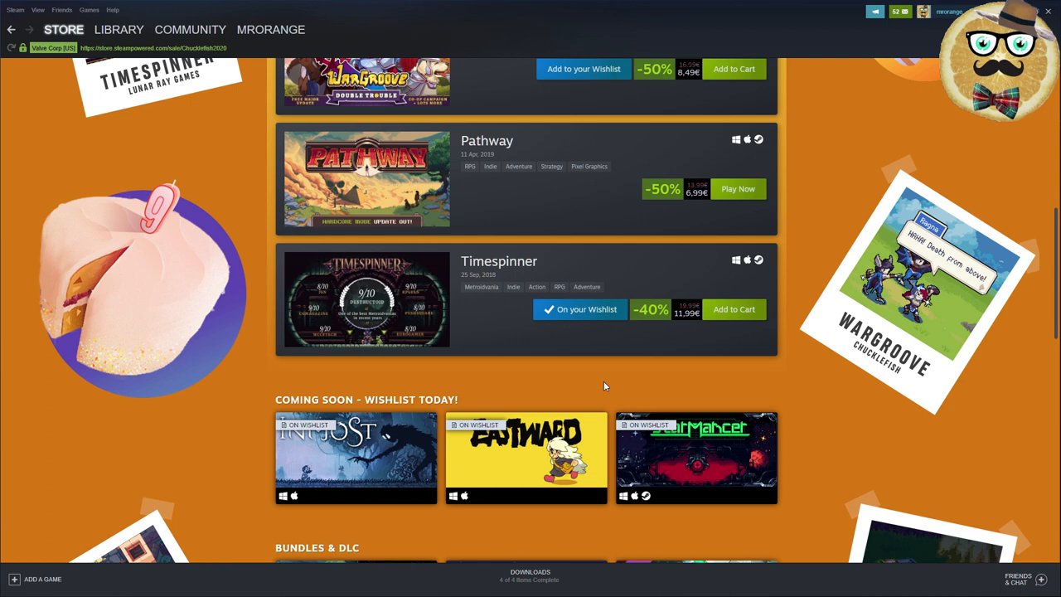
mouse_move(742, 347)
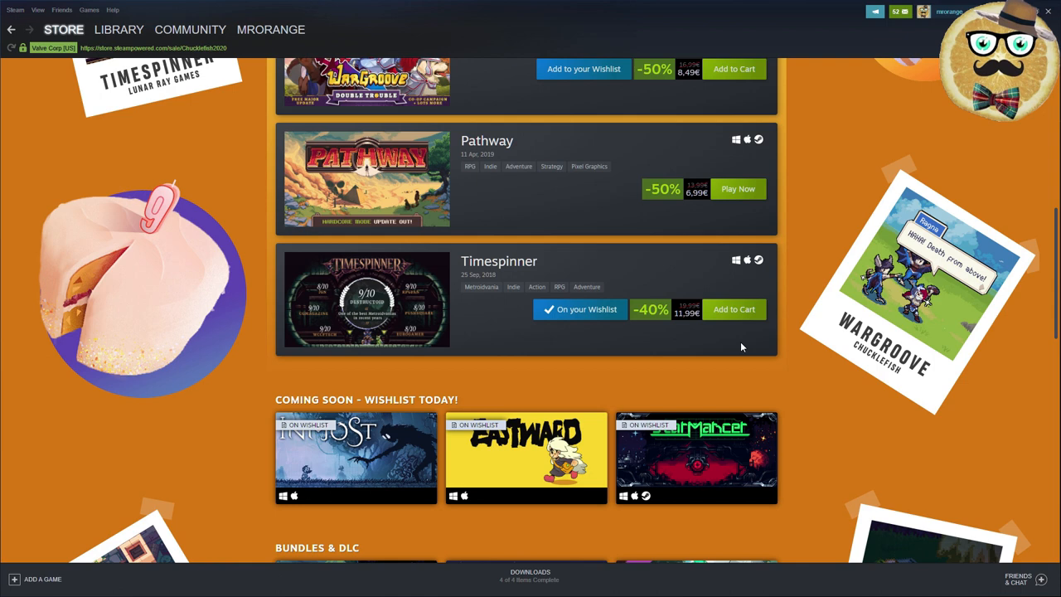
mouse_move(503, 327)
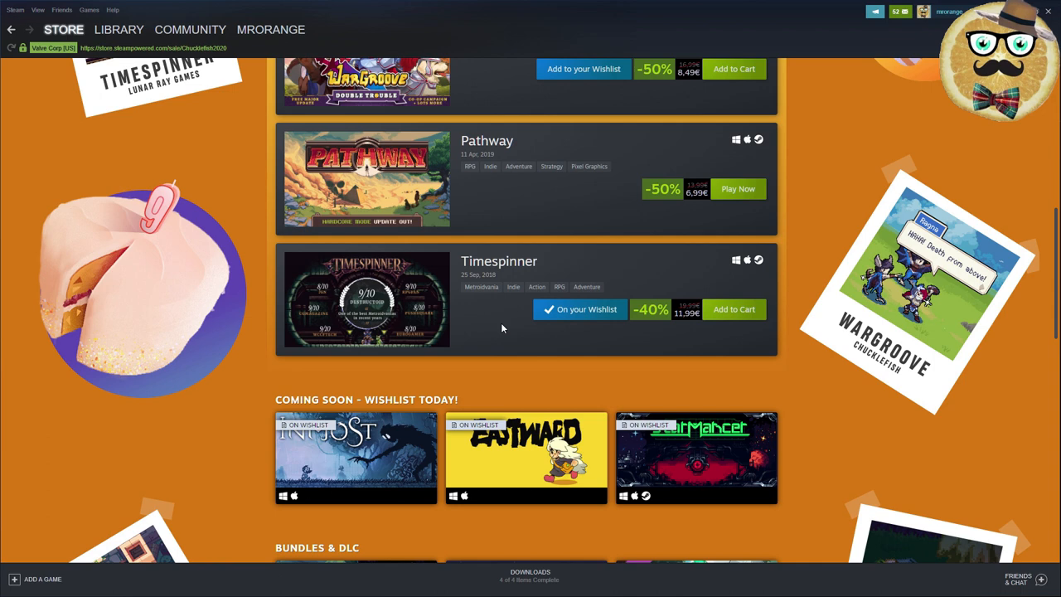
scroll(down, 3)
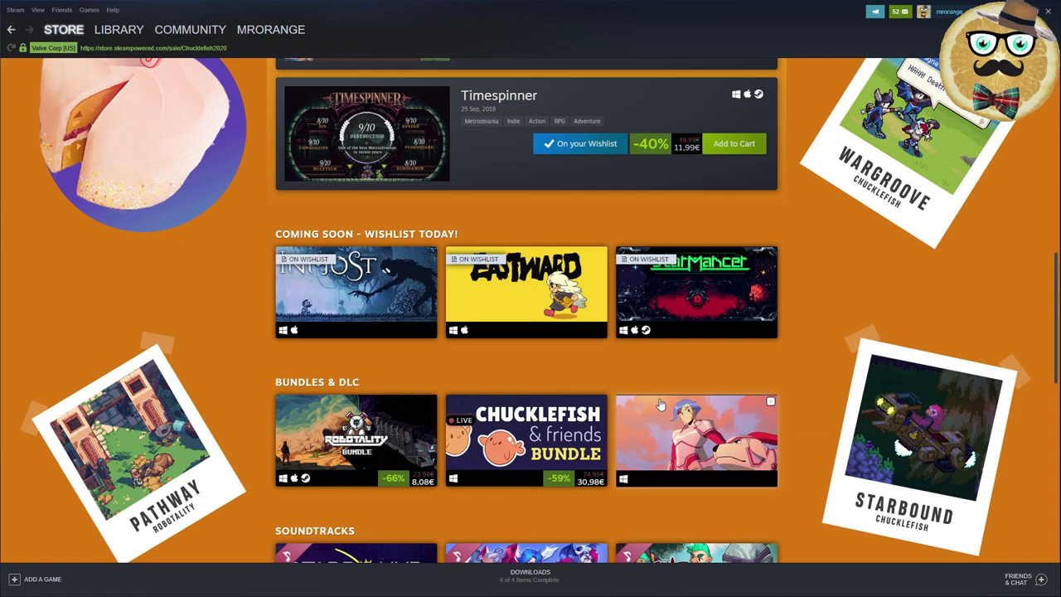
scroll(down, 3)
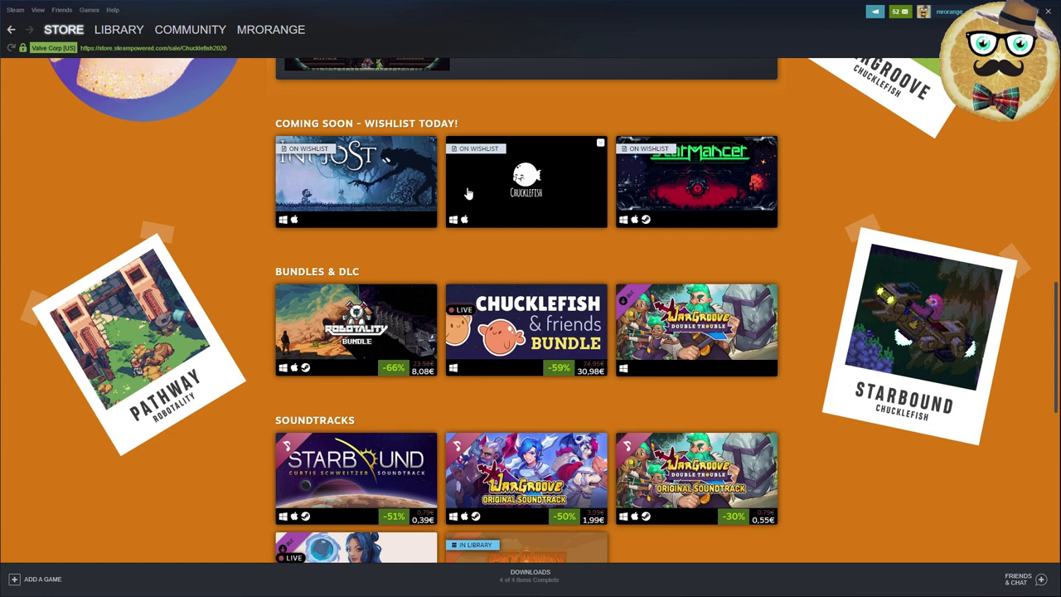
mouse_move(376, 290)
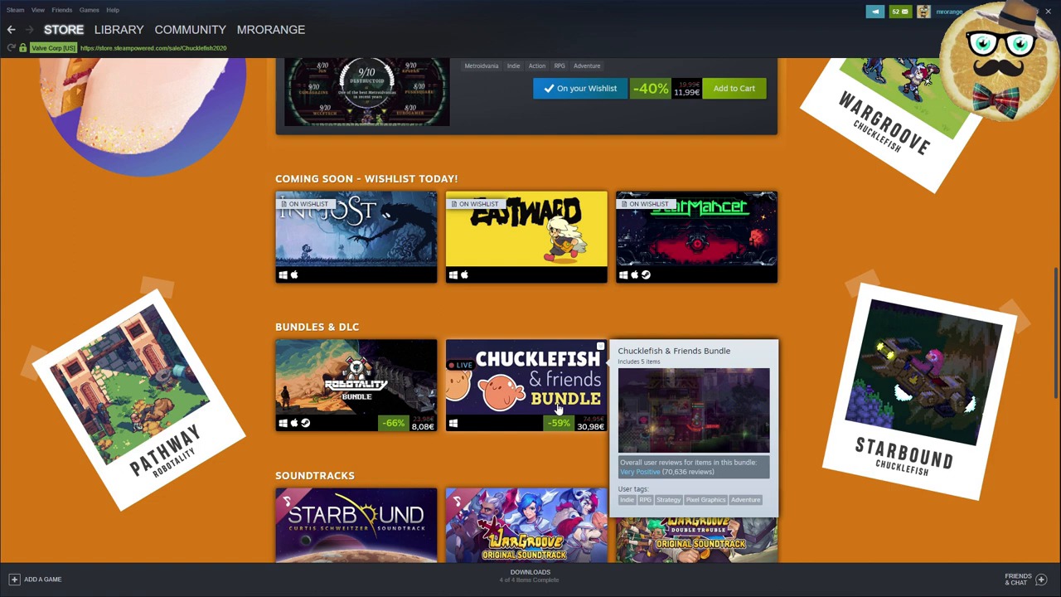
Step: Open the Chucklefish & Friends Bundle and scroll to its five included games costing 19,10€
click(525, 384)
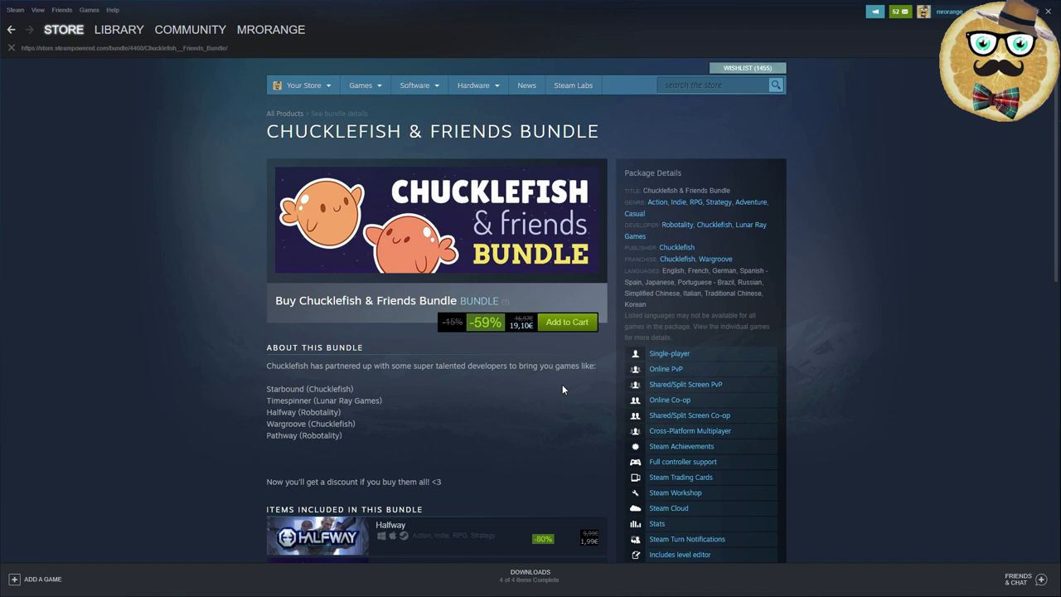
scroll(down, 3)
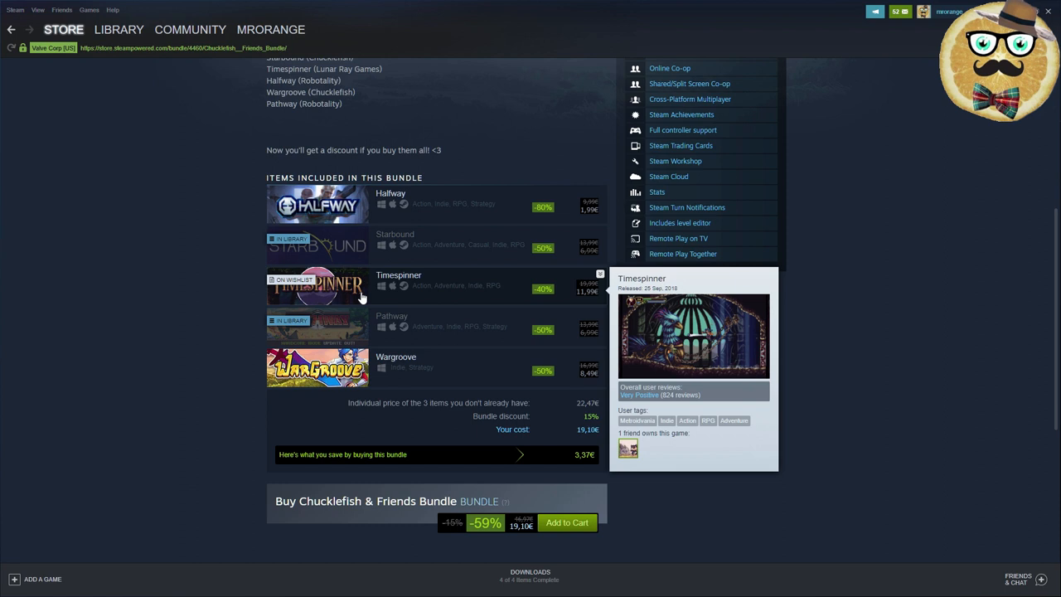
mouse_move(569, 465)
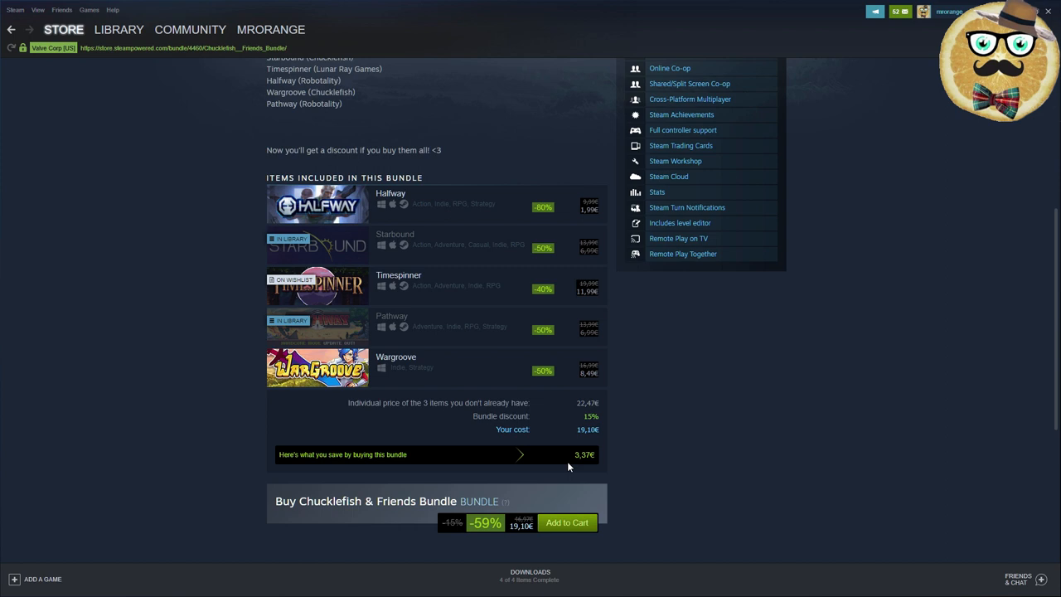
mouse_move(448, 214)
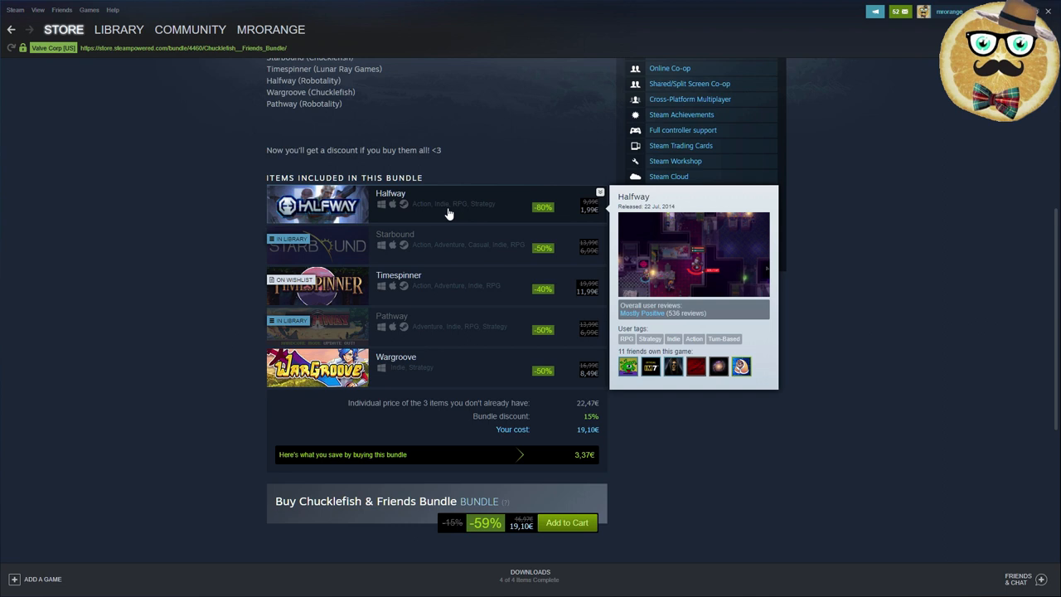
mouse_move(713, 397)
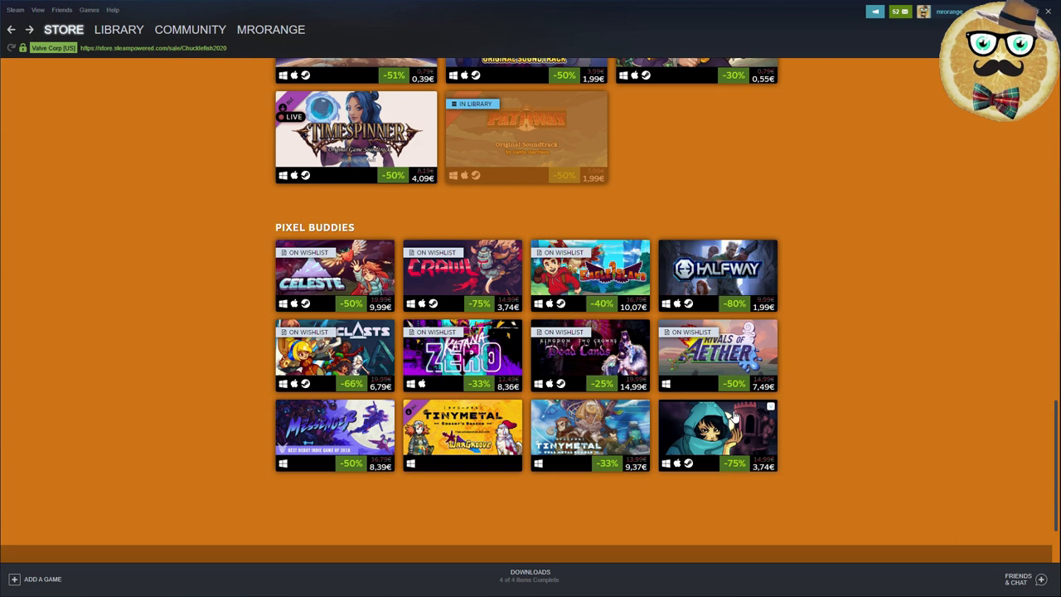
mouse_move(463, 276)
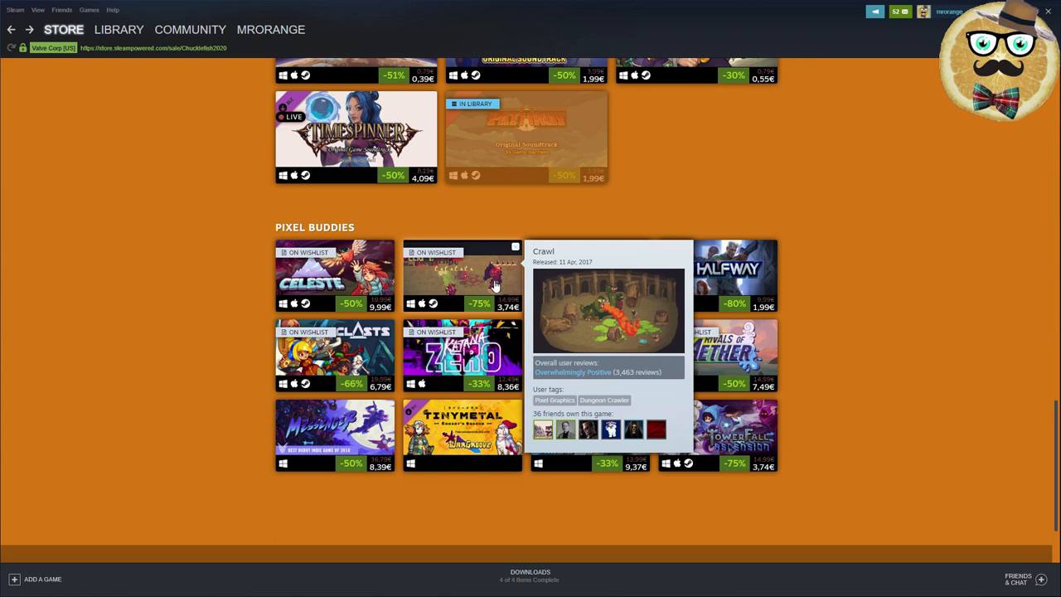
mouse_move(335, 274)
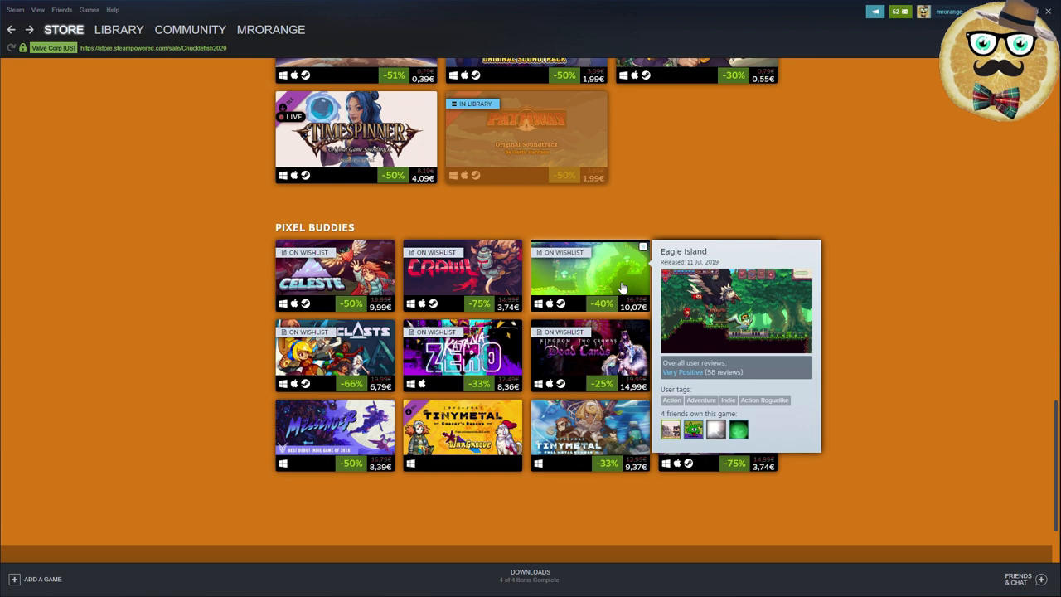
Step: Scroll up the Chucklefish sale's Pixel Buddies section with Celeste, Crawl and Eagle Island
scroll(up, 3)
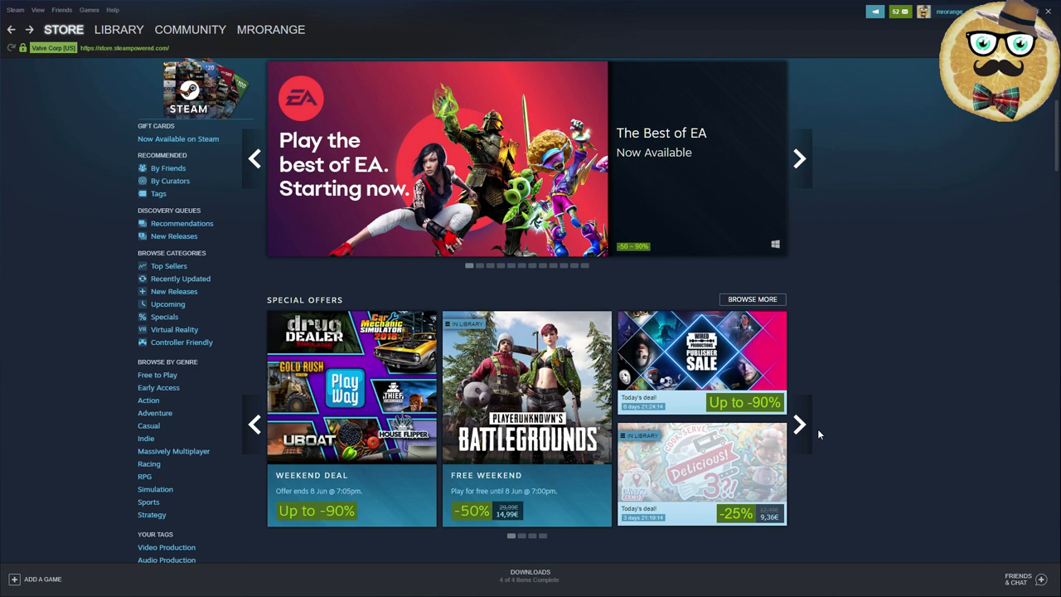
Step: Return to the Steam store home page and bring up the Epic Games Launcher store
click(799, 425)
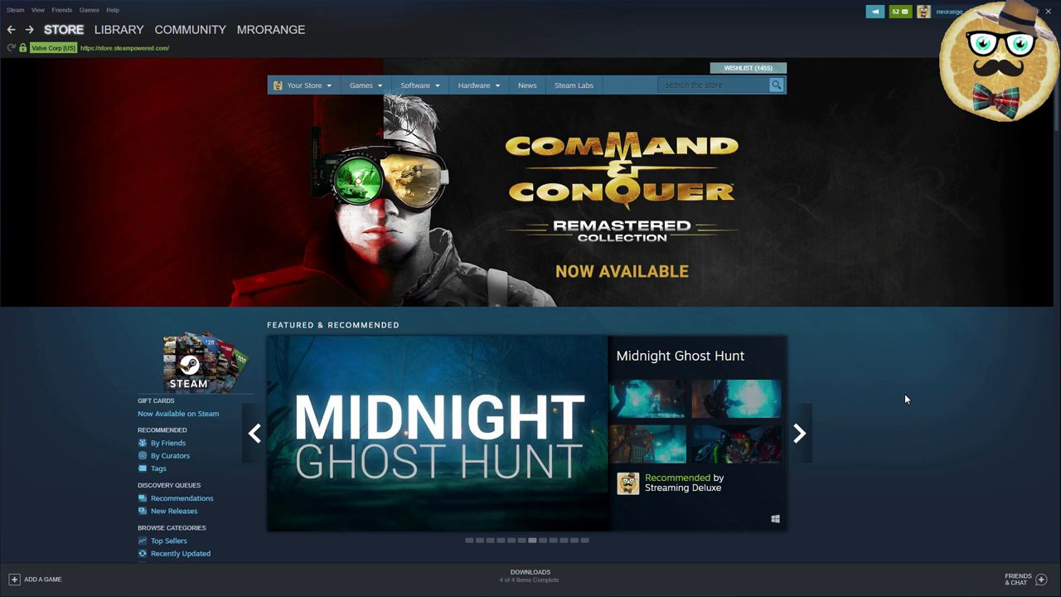
click(799, 433)
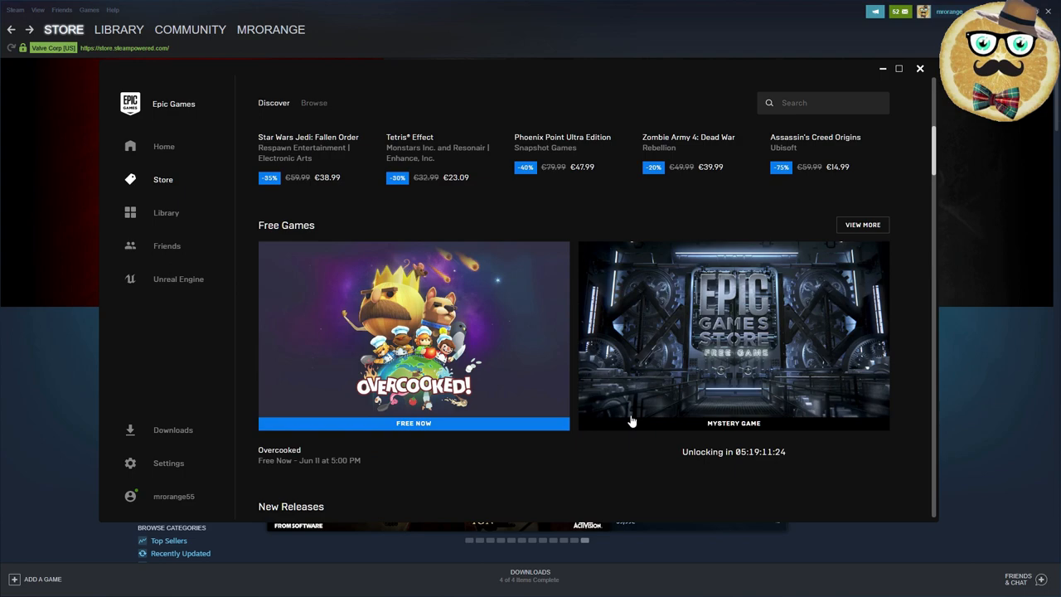
Step: Scroll the Epic Games Store through Top Sellers and Coming Soon, then close its window
scroll(down, 3)
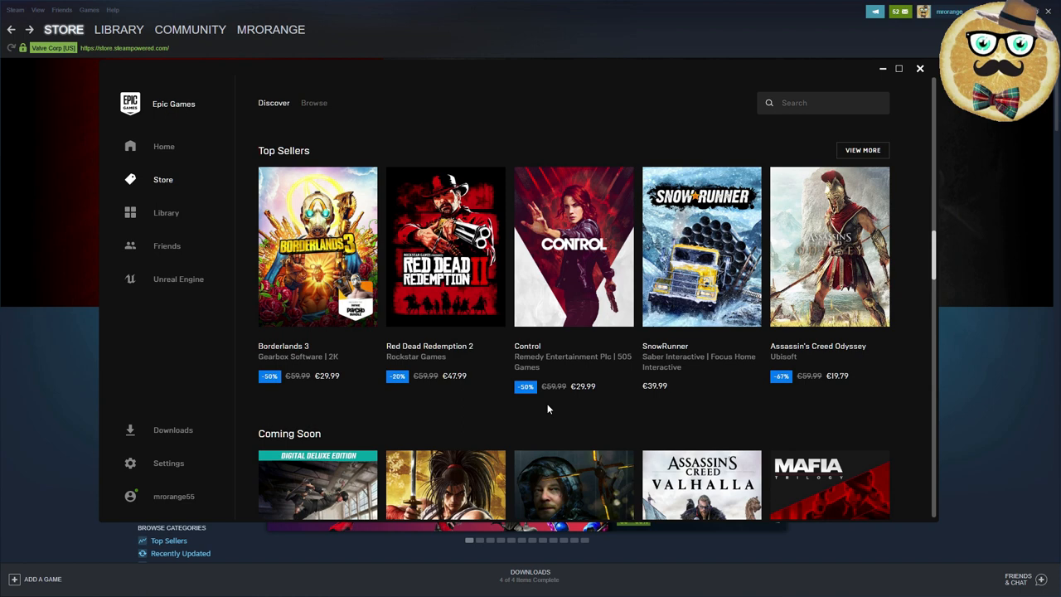
mouse_move(799, 407)
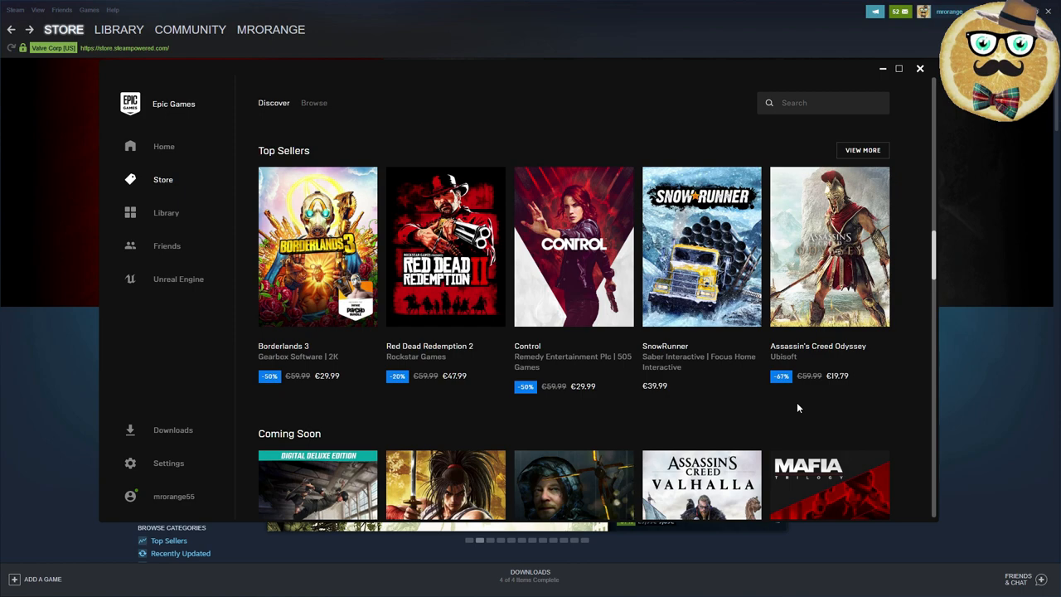
scroll(down, 3)
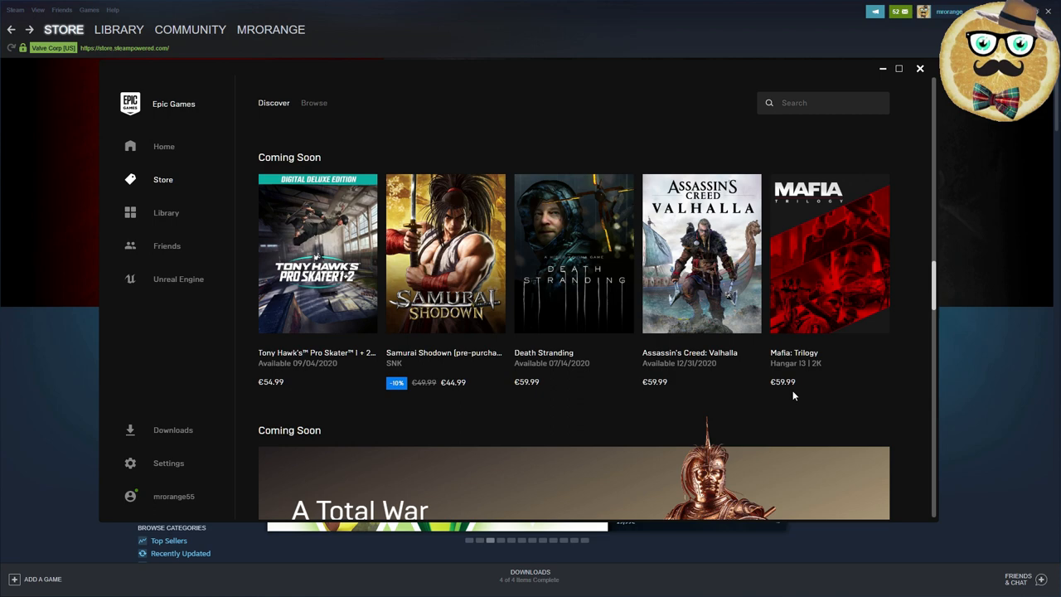
mouse_move(663, 406)
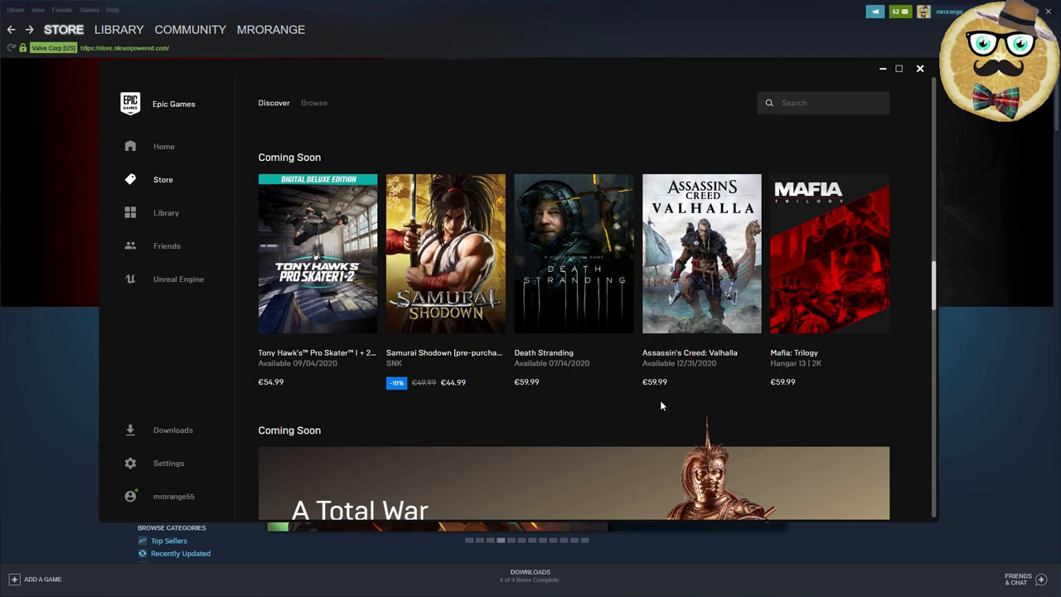
scroll(down, 3)
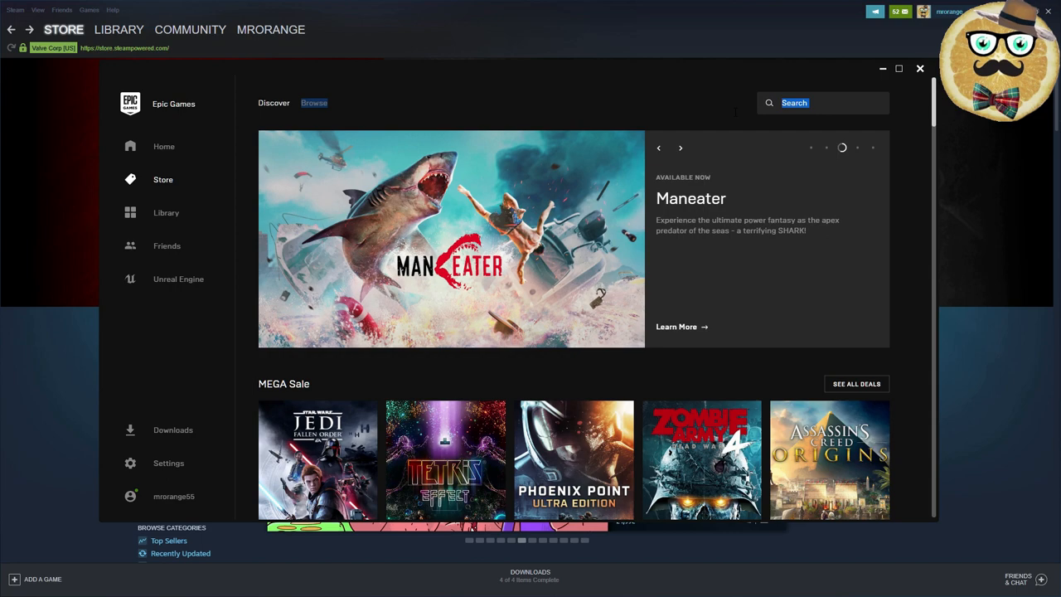
click(920, 68)
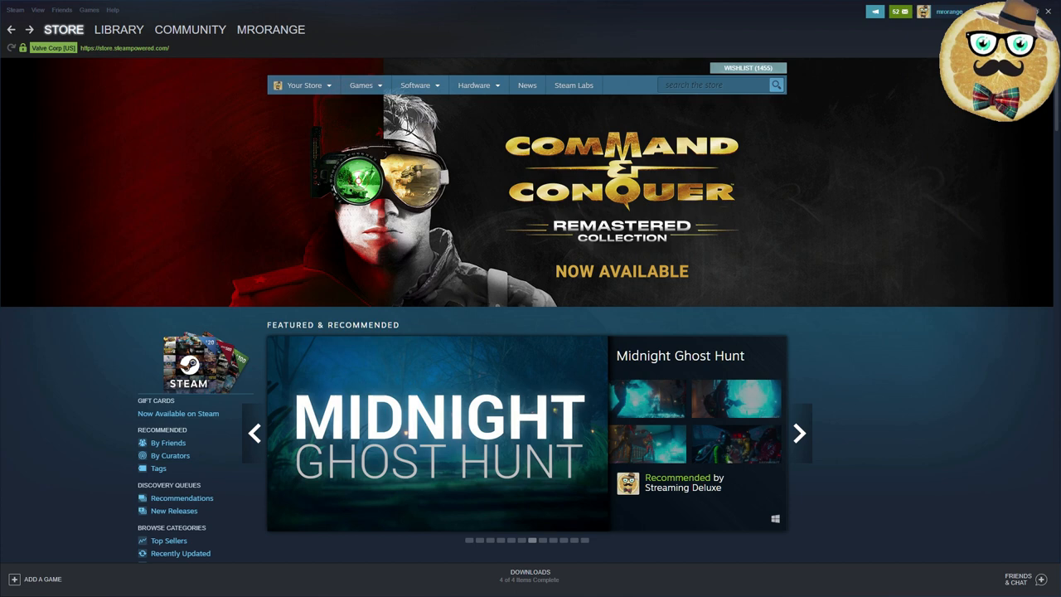
Step: Advance the featured carousel past Wonder Boy, Monster Train and Voidtrain to Sekiro: Shadows Die Twice
click(798, 433)
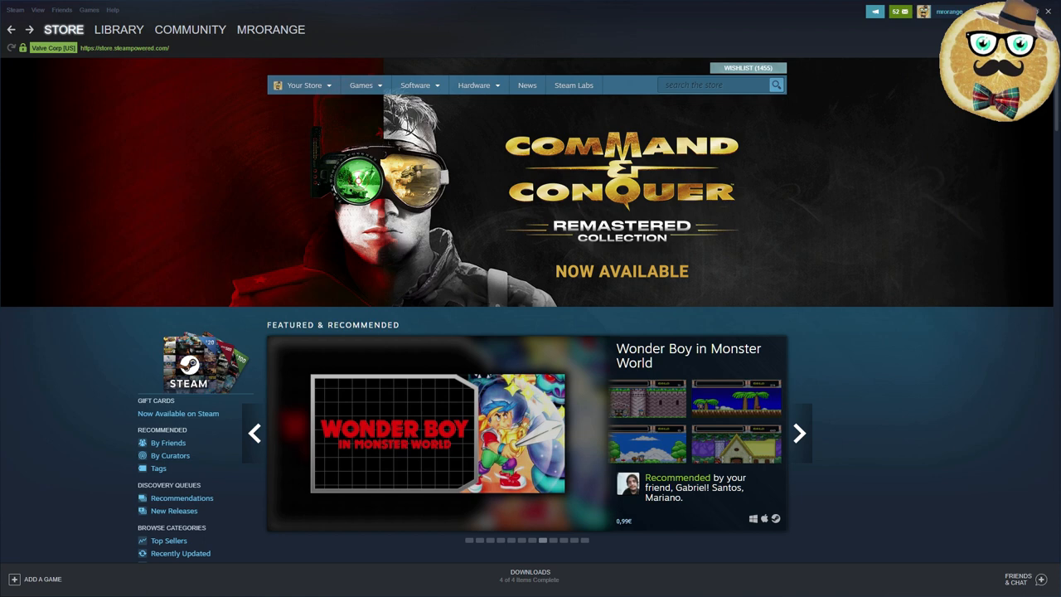
click(799, 433)
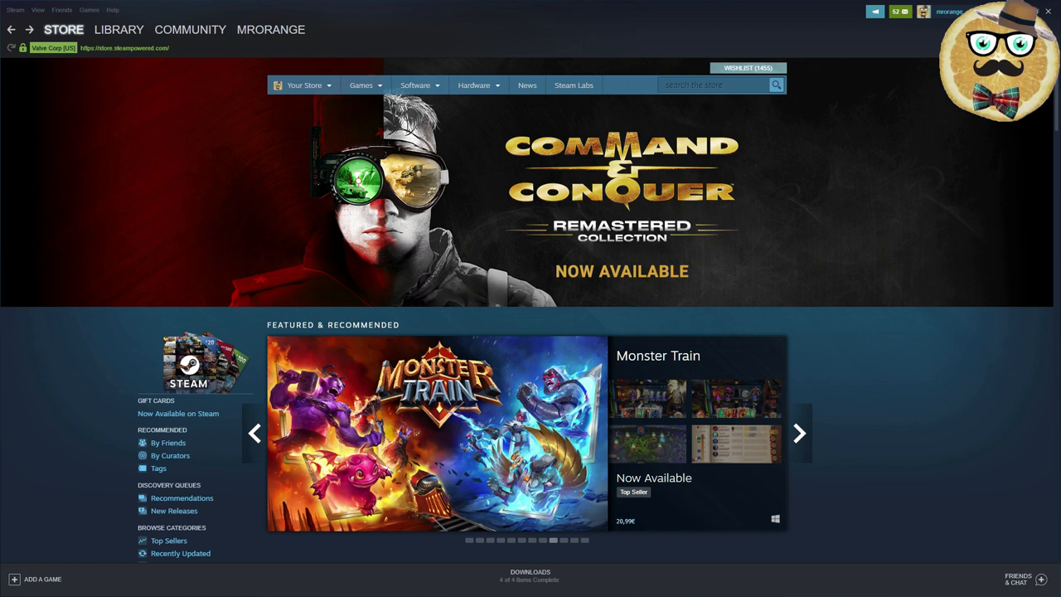
click(798, 432)
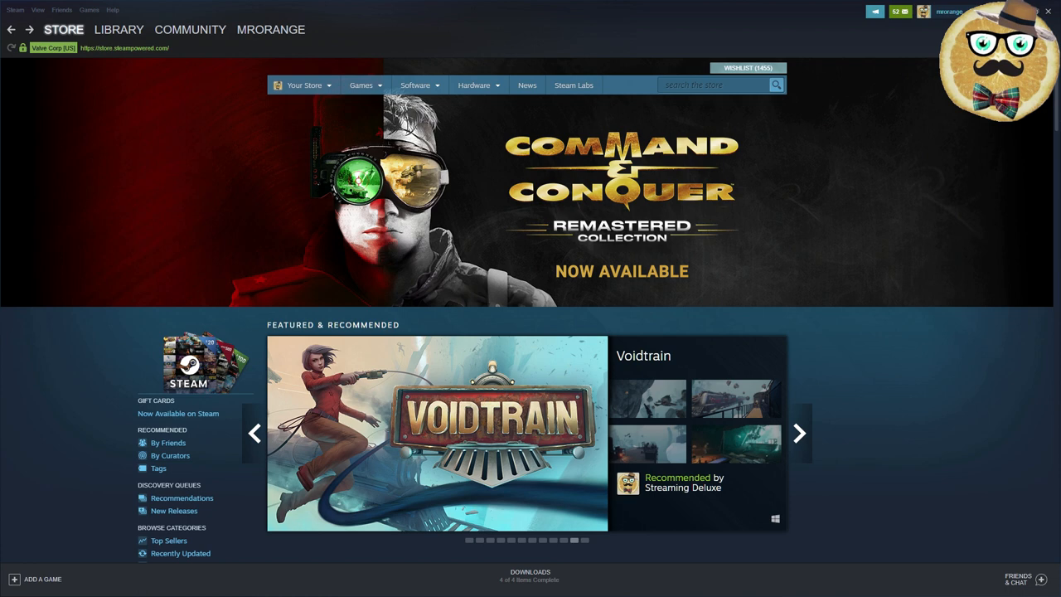
click(799, 433)
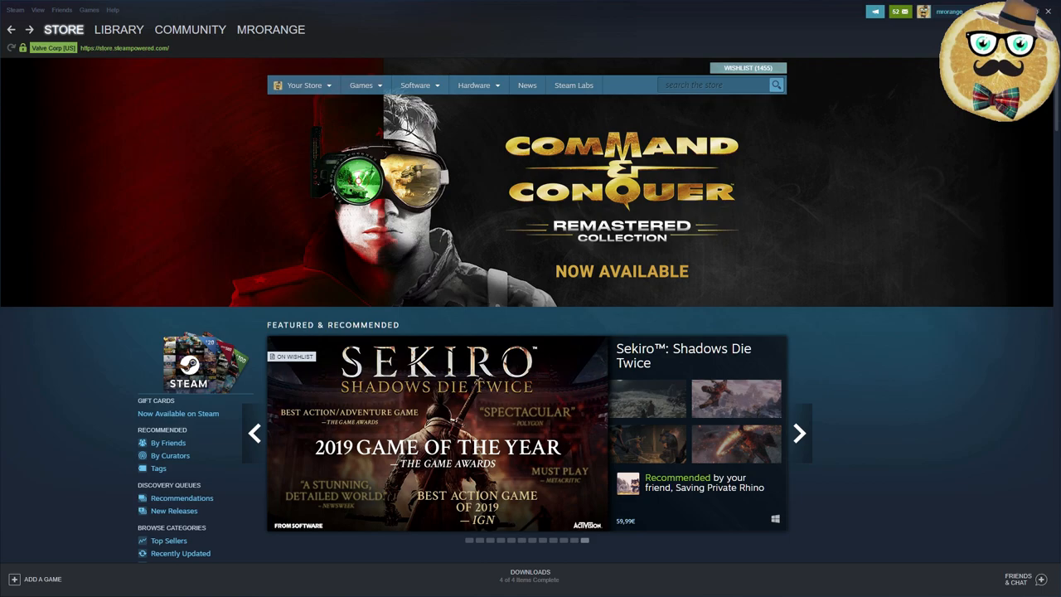